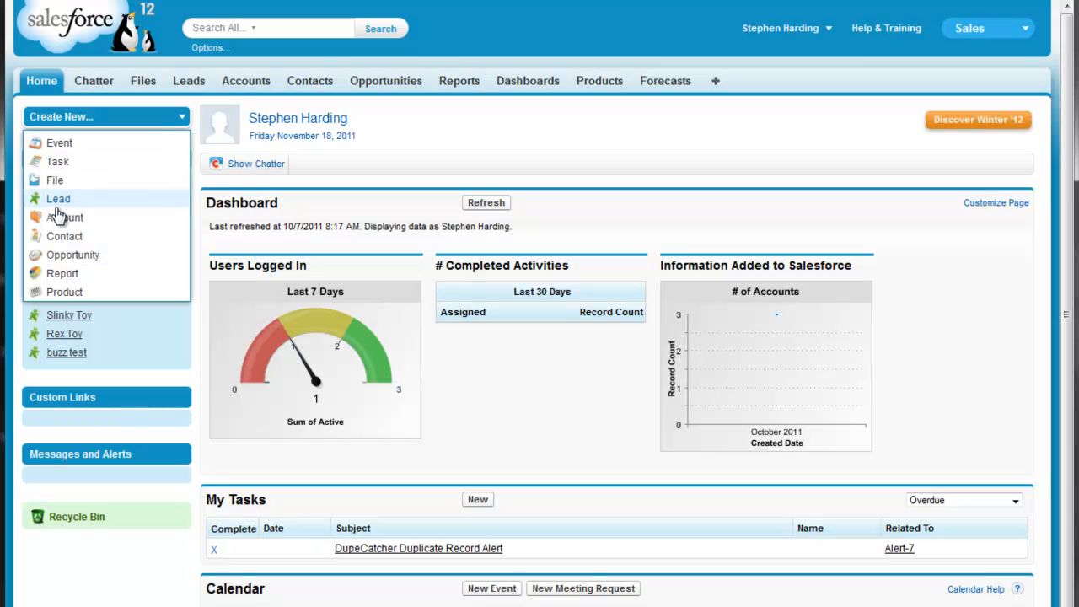
Step: Create a lead named bugs test at company test; saving is blocked by a DupeCatcher duplicate warning
left_click(57, 199)
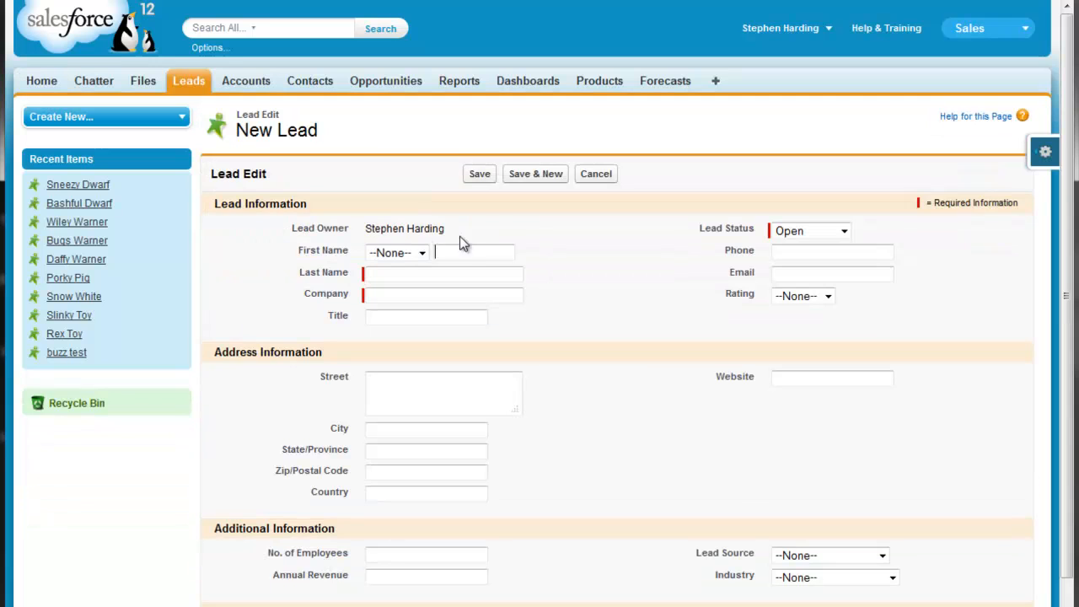
type("bug")
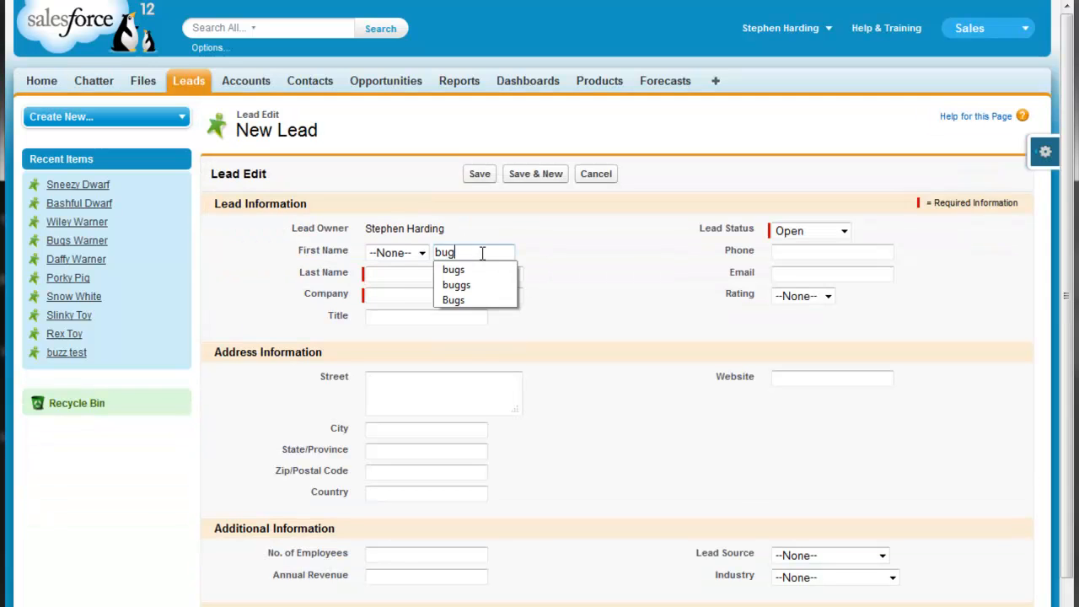
left_click(452, 270)
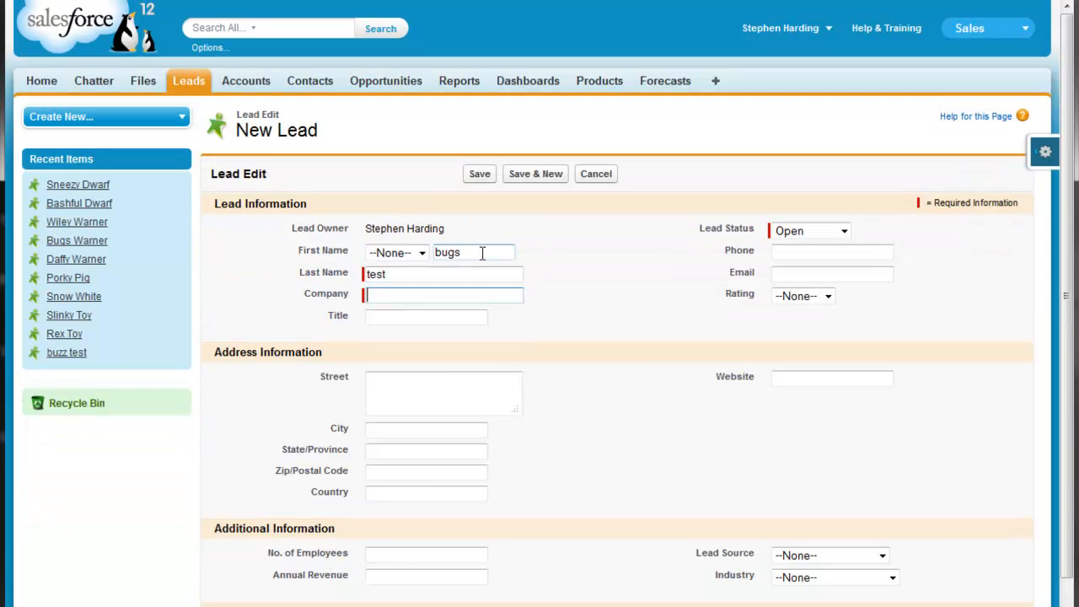
type("test")
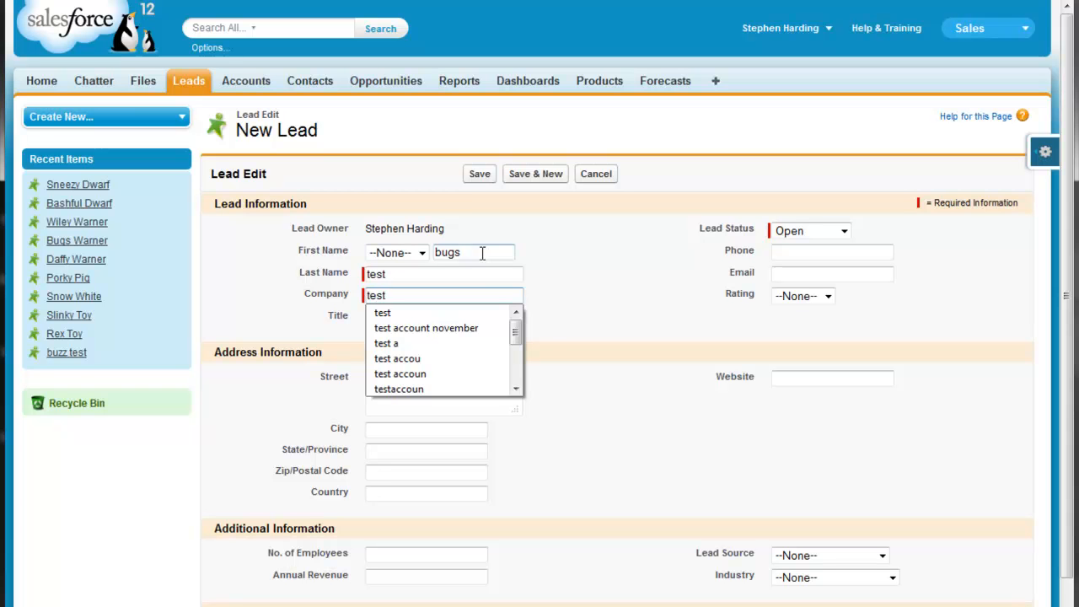
left_click(478, 171)
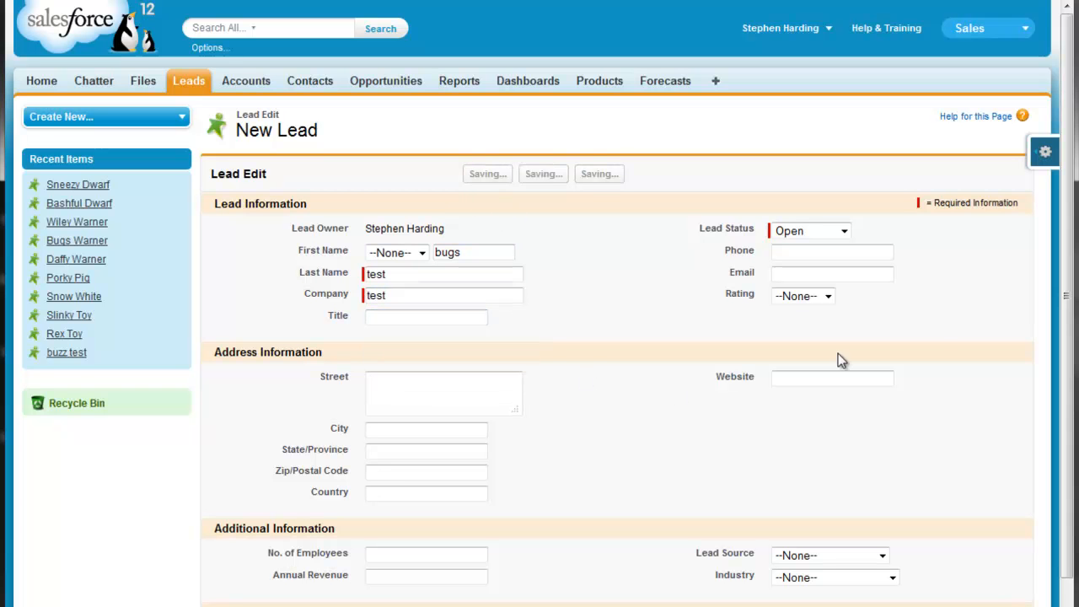
left_click(487, 172)
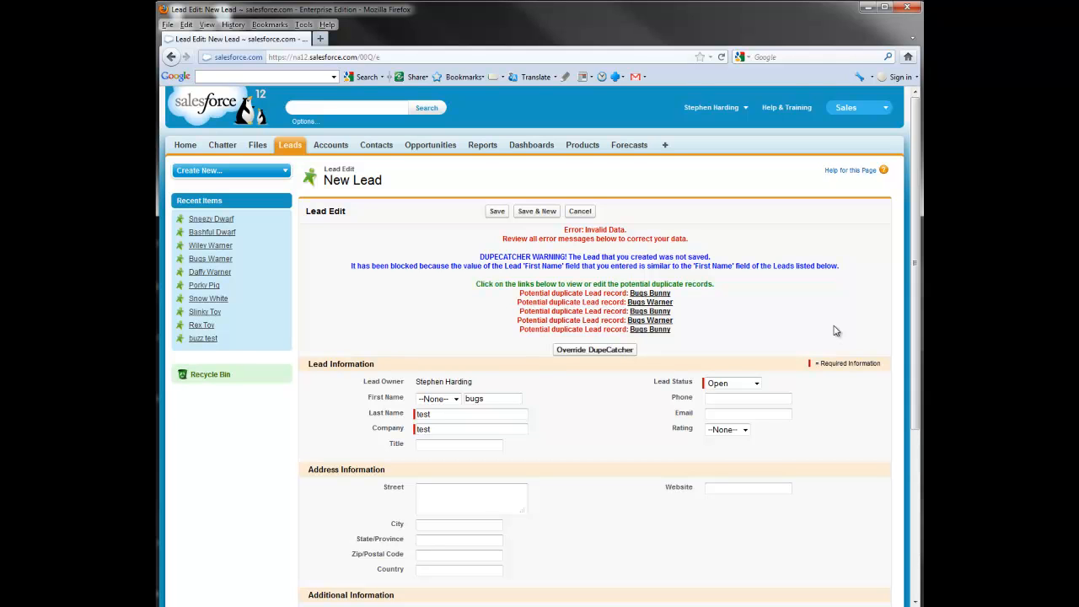
mouse_move(784, 145)
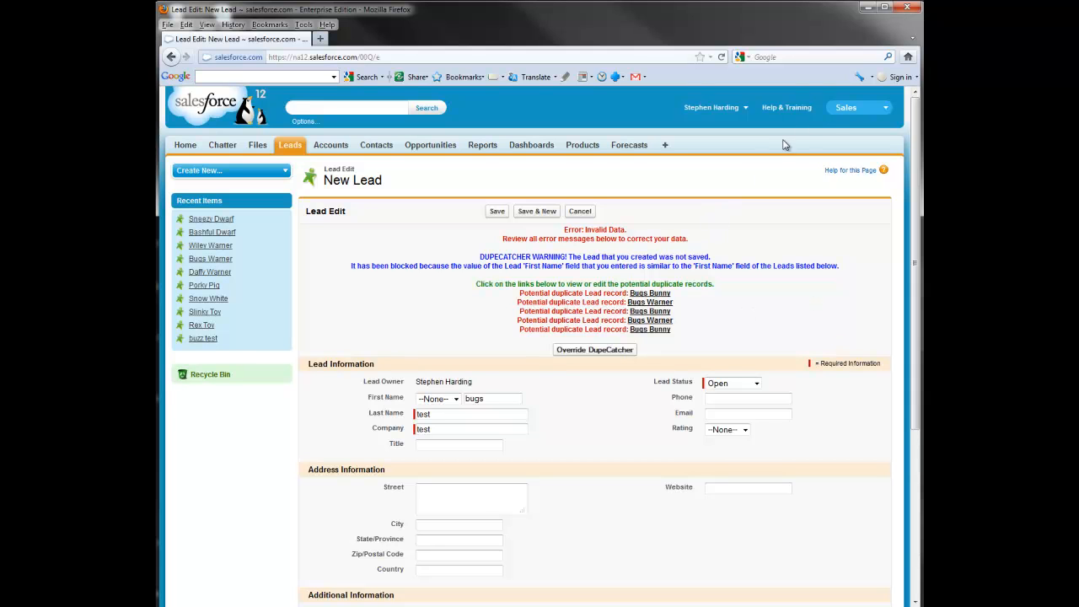
Step: Go to Setup > Installed Packages and open the DupeCatcher (Managed) package detail page
left_click(712, 107)
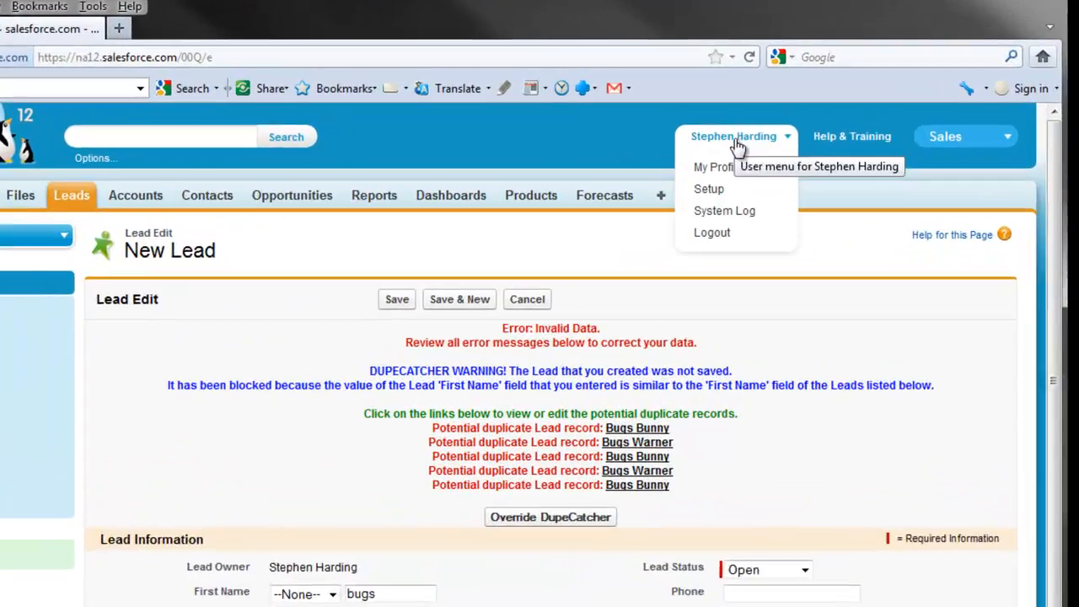
left_click(708, 189)
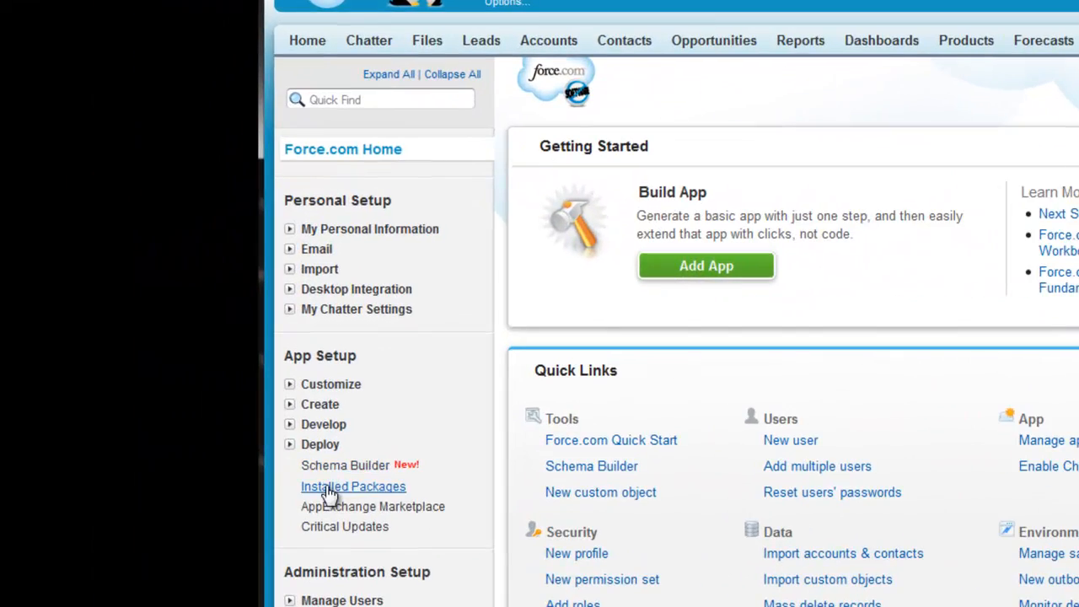
left_click(354, 486)
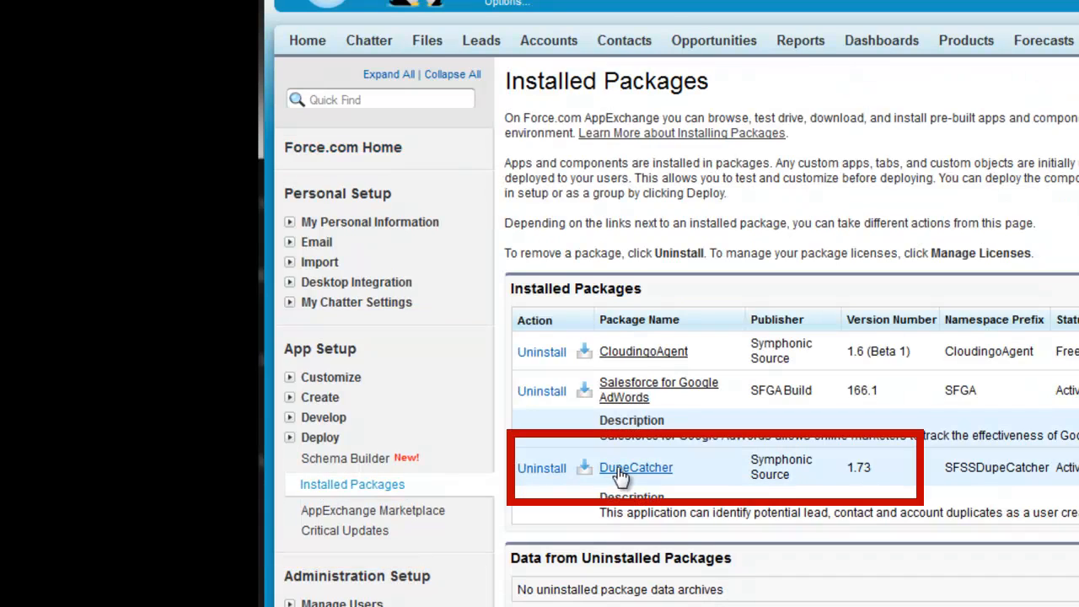
left_click(635, 467)
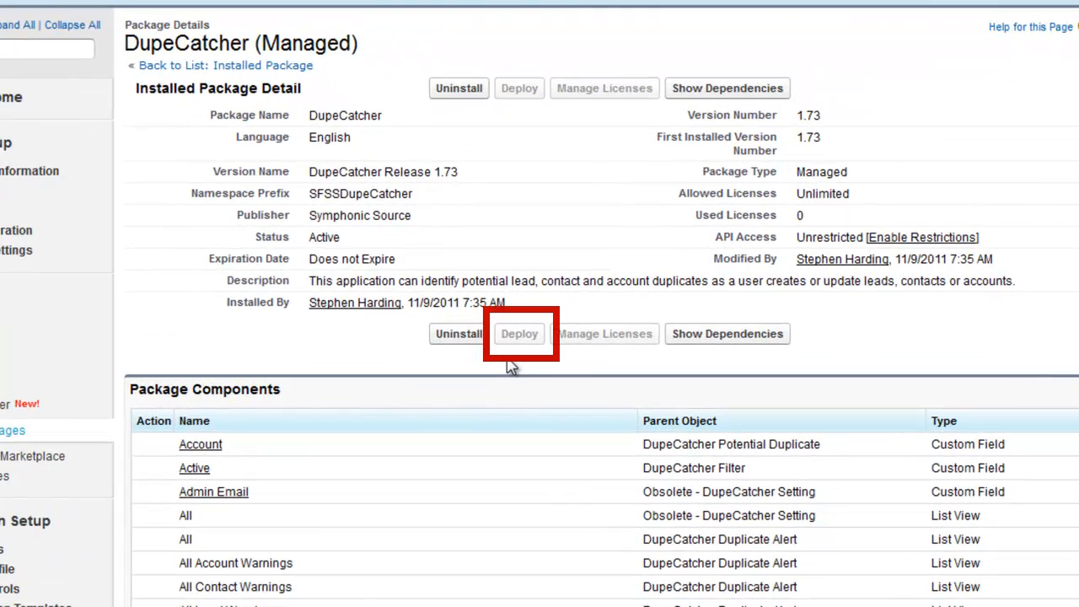
scroll("up", 3)
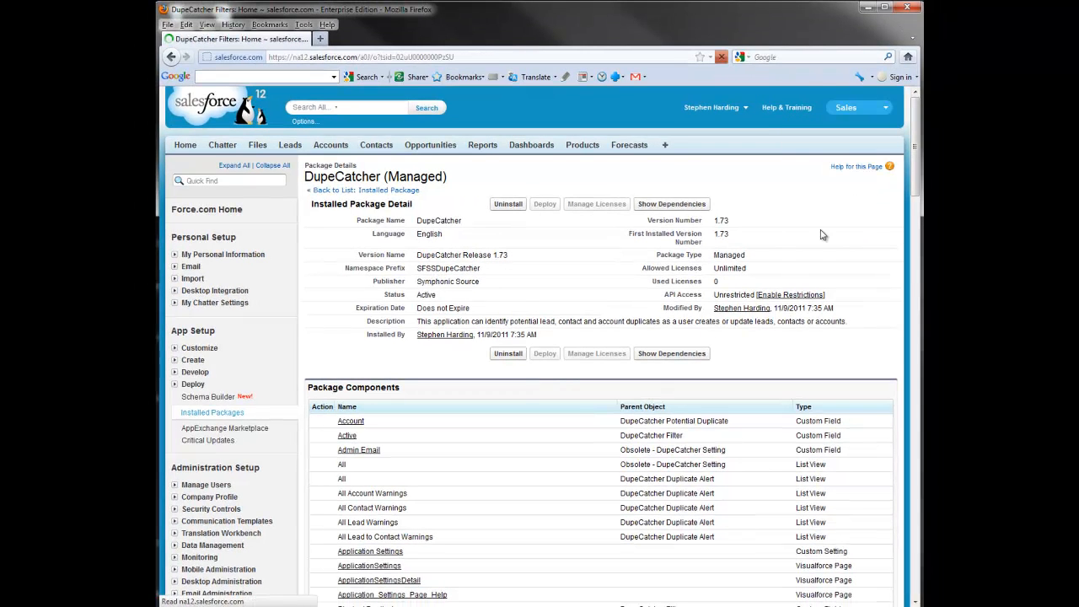
Step: Open the Lead-Email Address filter from the DupeCatcher Filters list
left_click(247, 136)
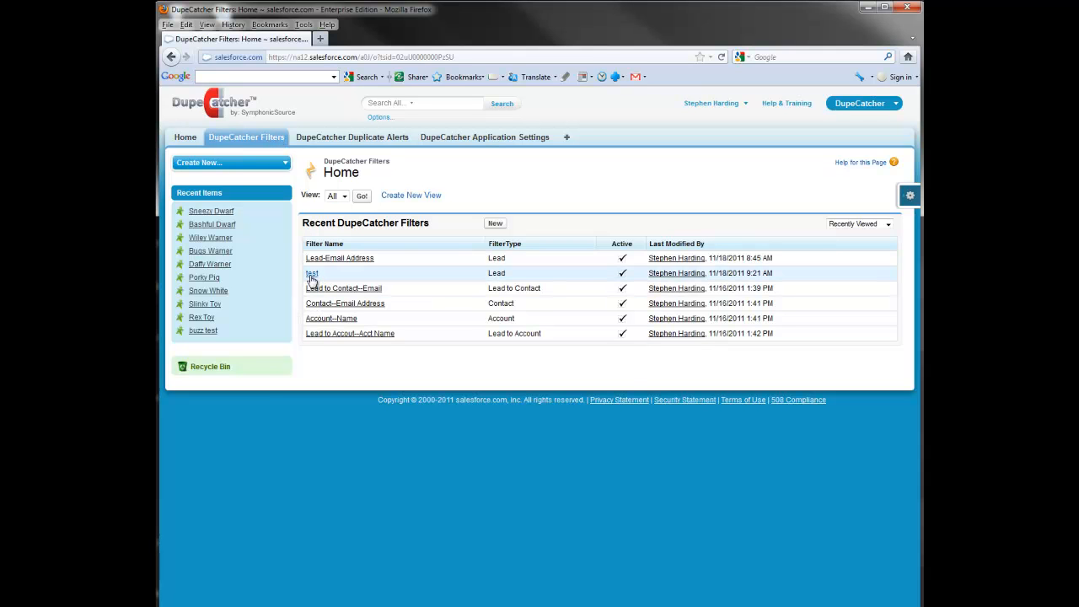
left_click(339, 258)
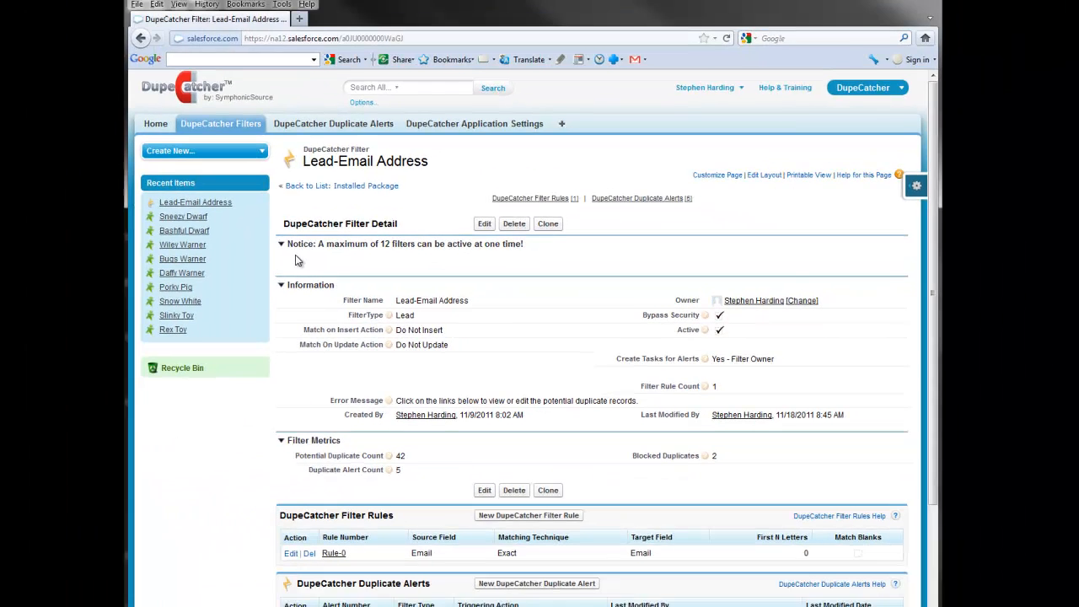
left_click(866, 88)
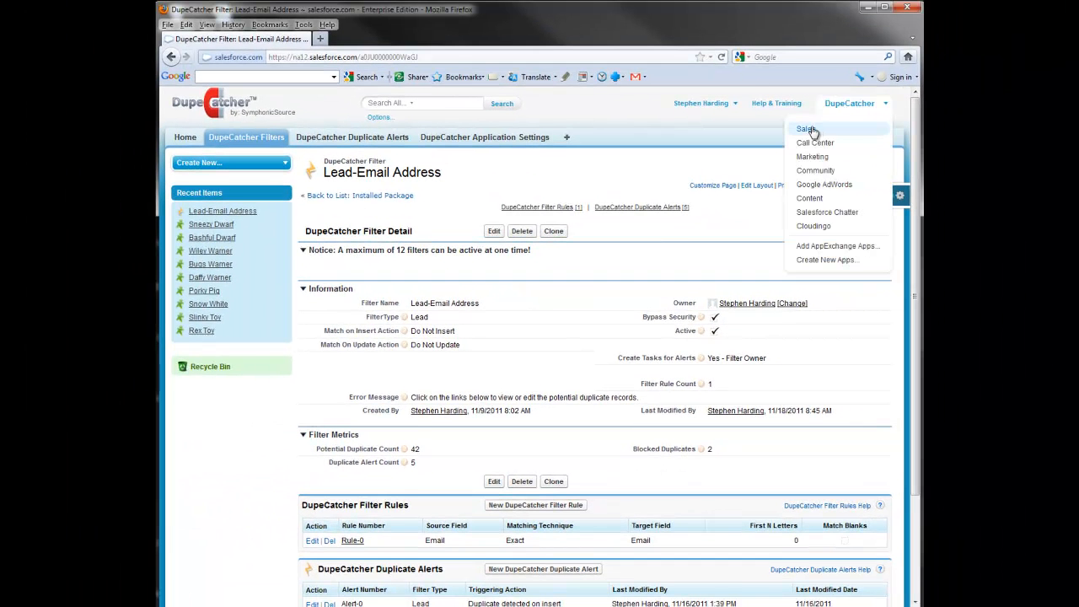
Step: Switch to the Sales app and open the Sneezy Dwarf lead from Recent Items
left_click(806, 128)
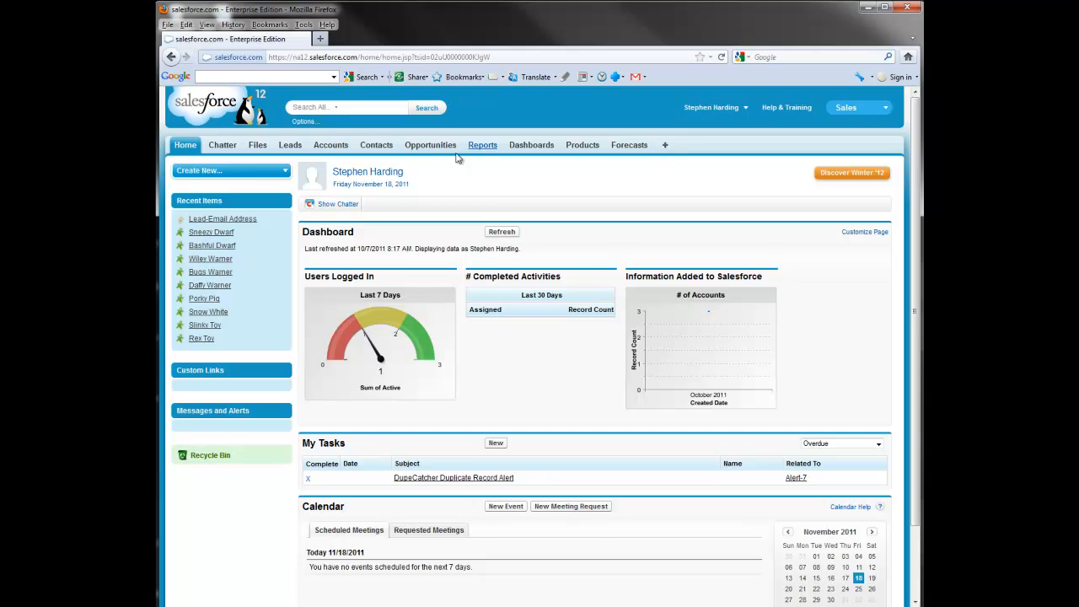
left_click(231, 171)
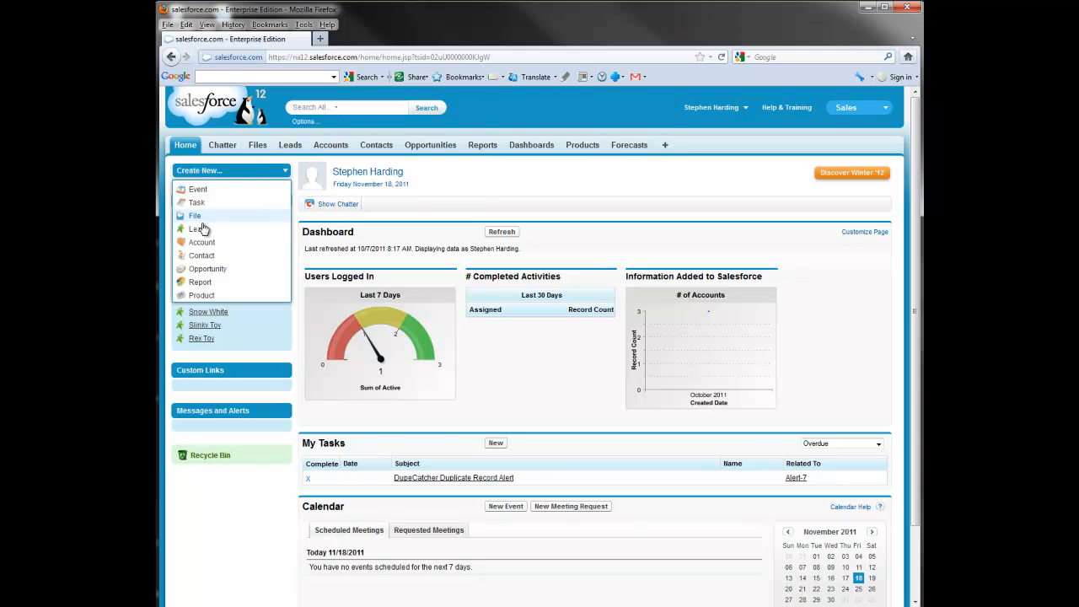
left_click(195, 229)
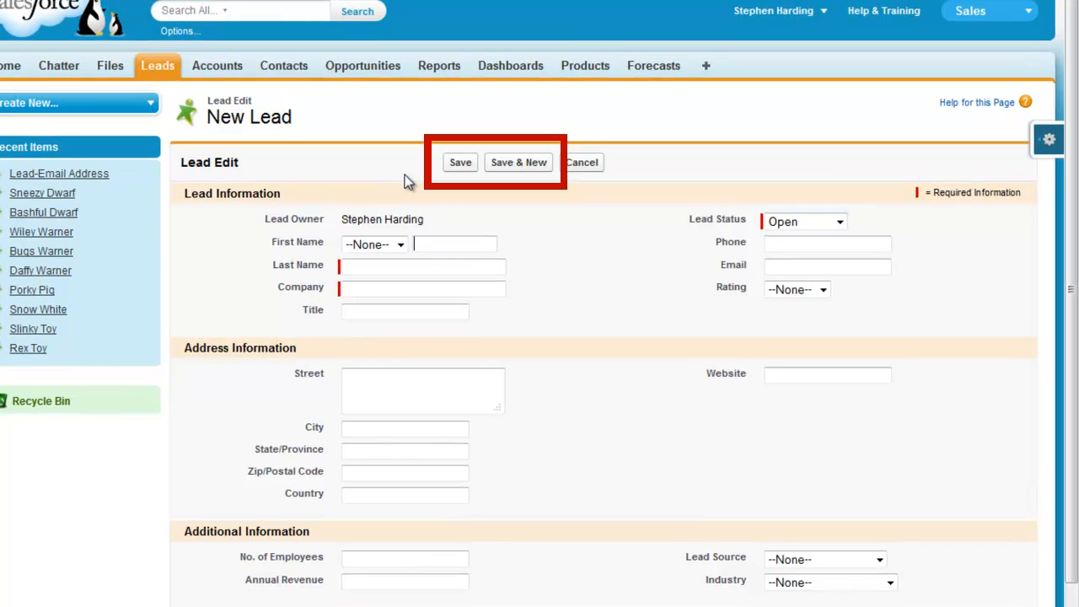
mouse_move(54, 201)
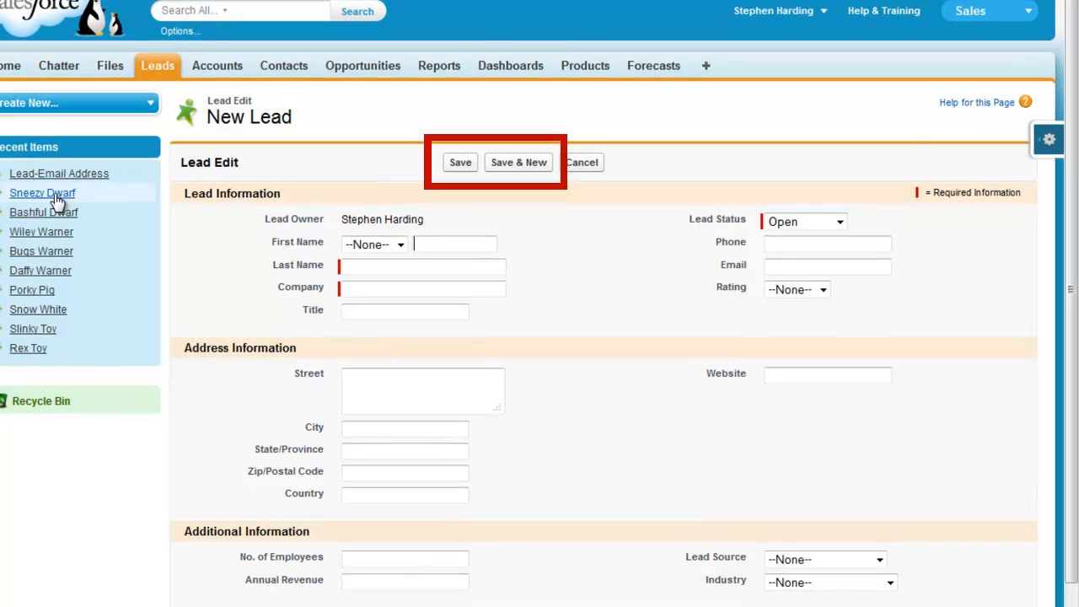
left_click(42, 192)
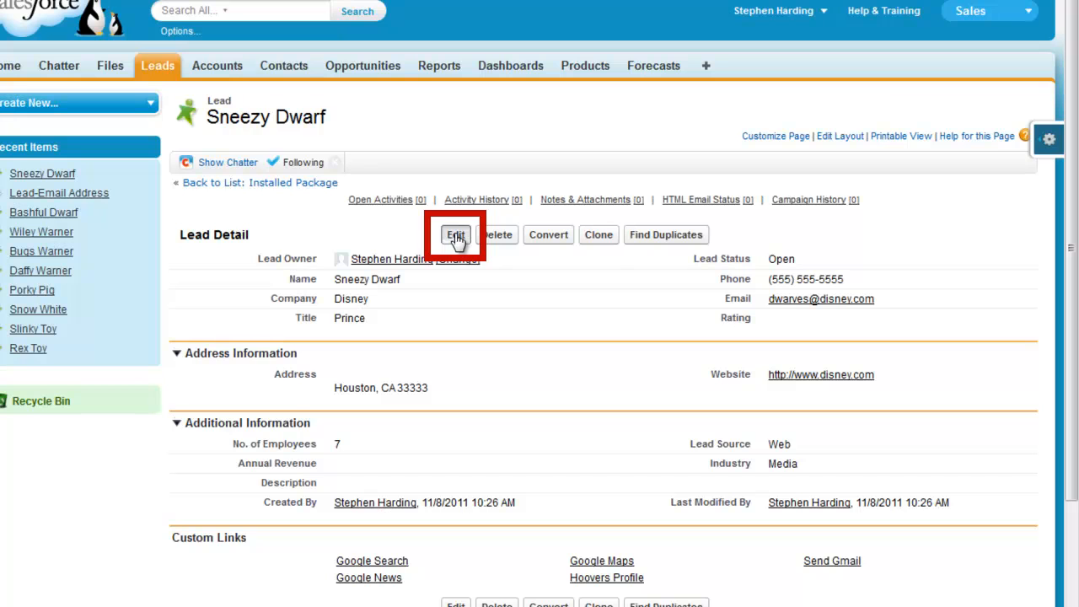
Step: Edit the Sneezy Dwarf lead and save it again unchanged
left_click(455, 235)
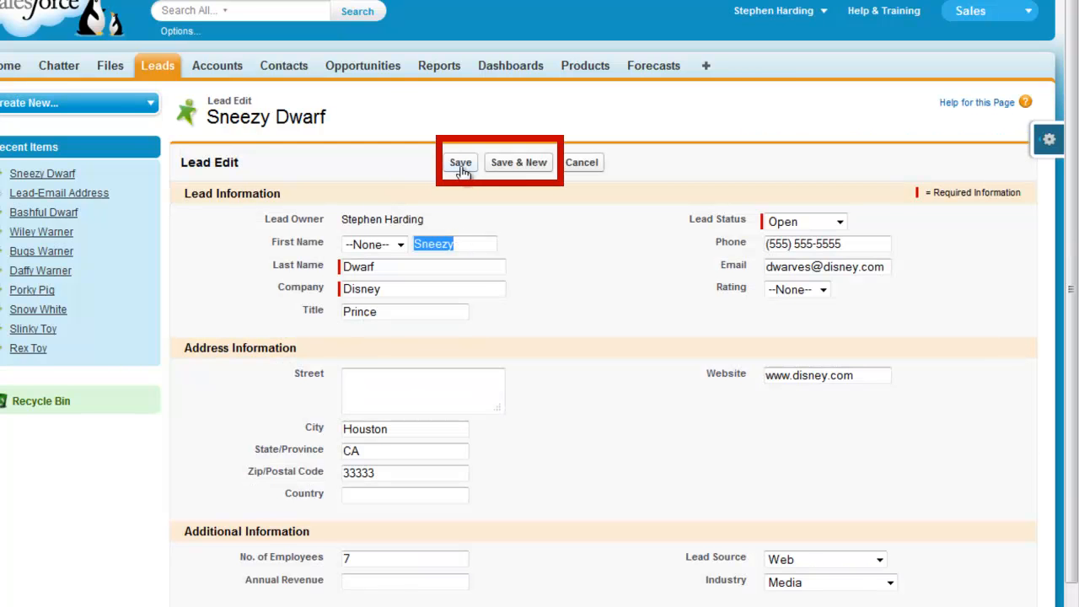
mouse_move(472, 191)
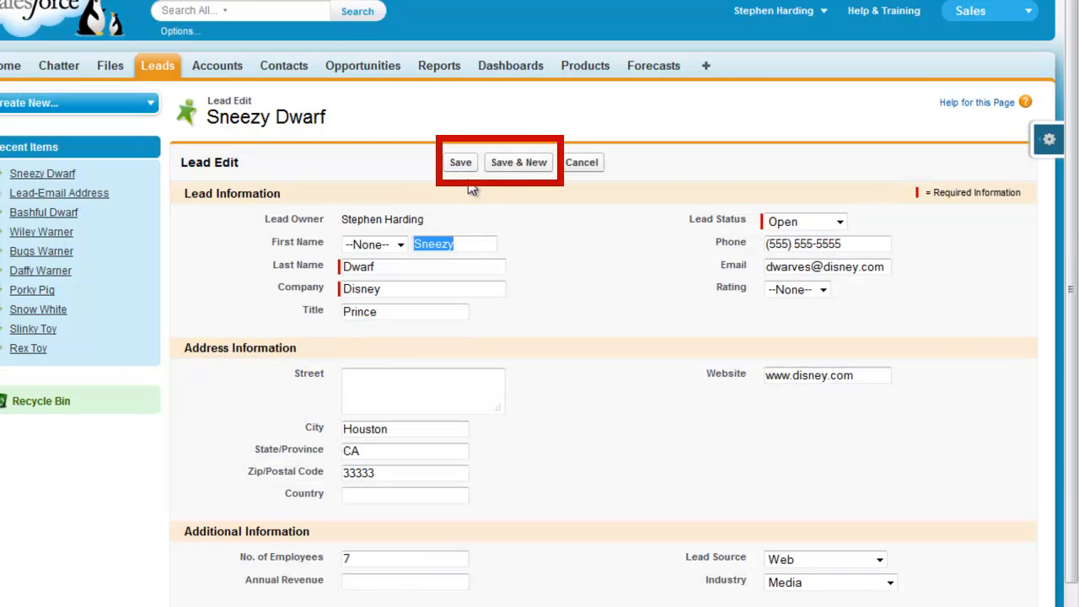
left_click(460, 162)
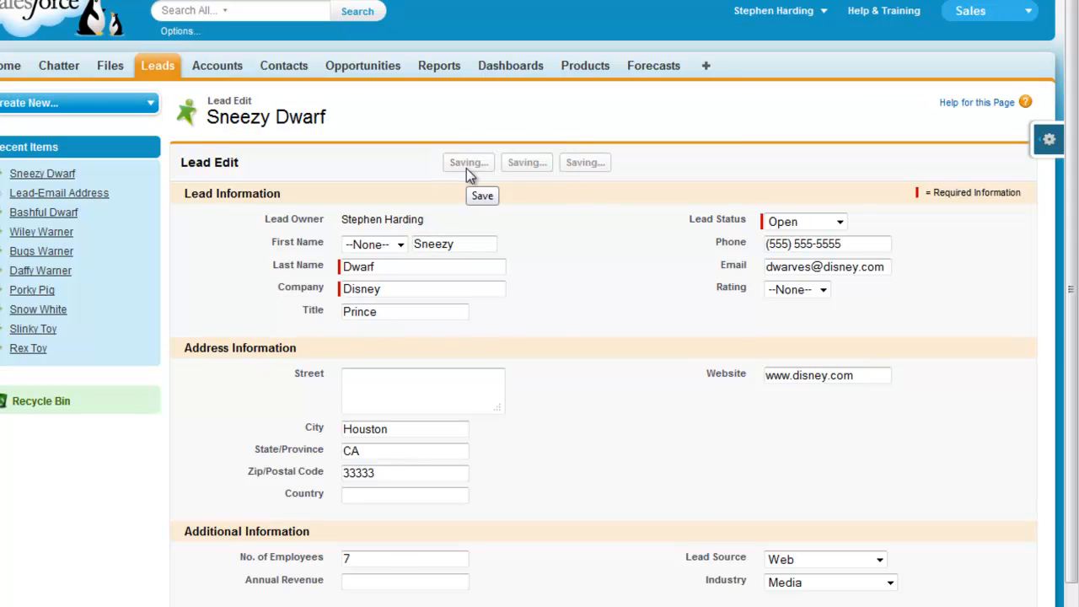
left_click(482, 196)
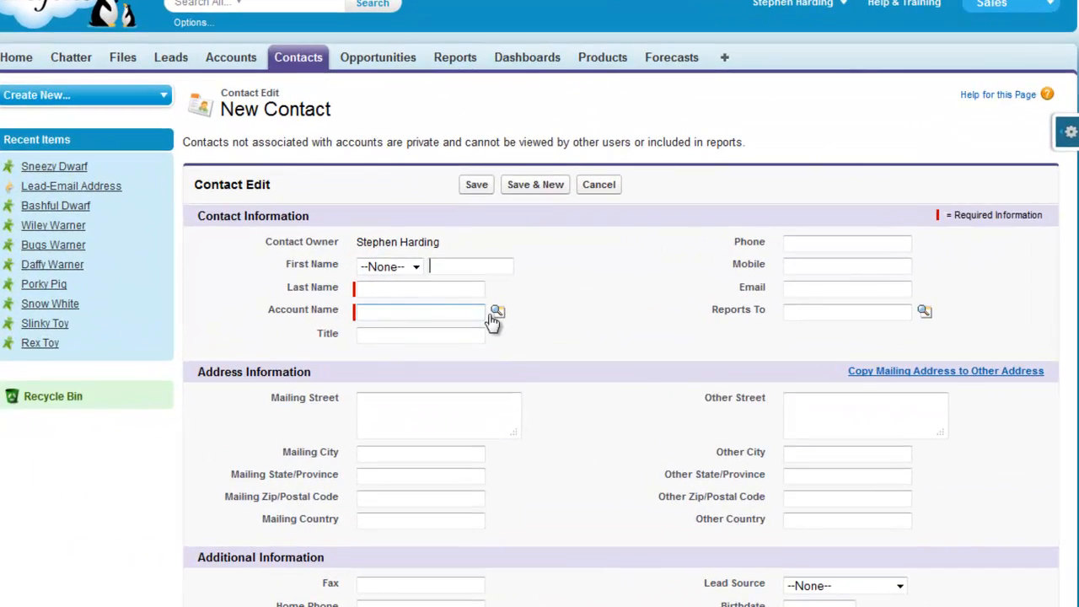
left_click(496, 310)
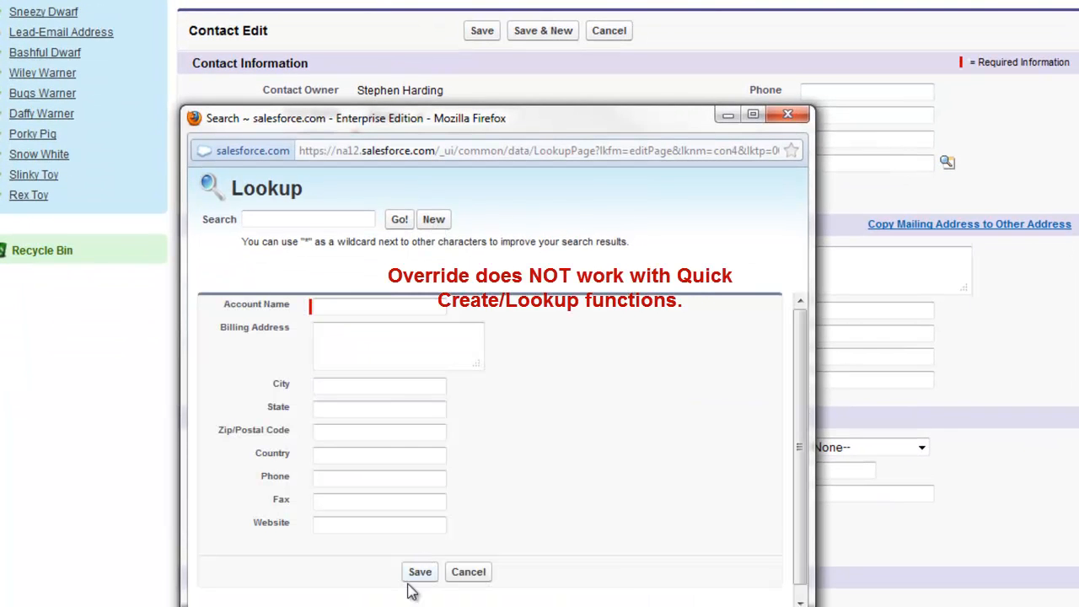
mouse_move(469, 571)
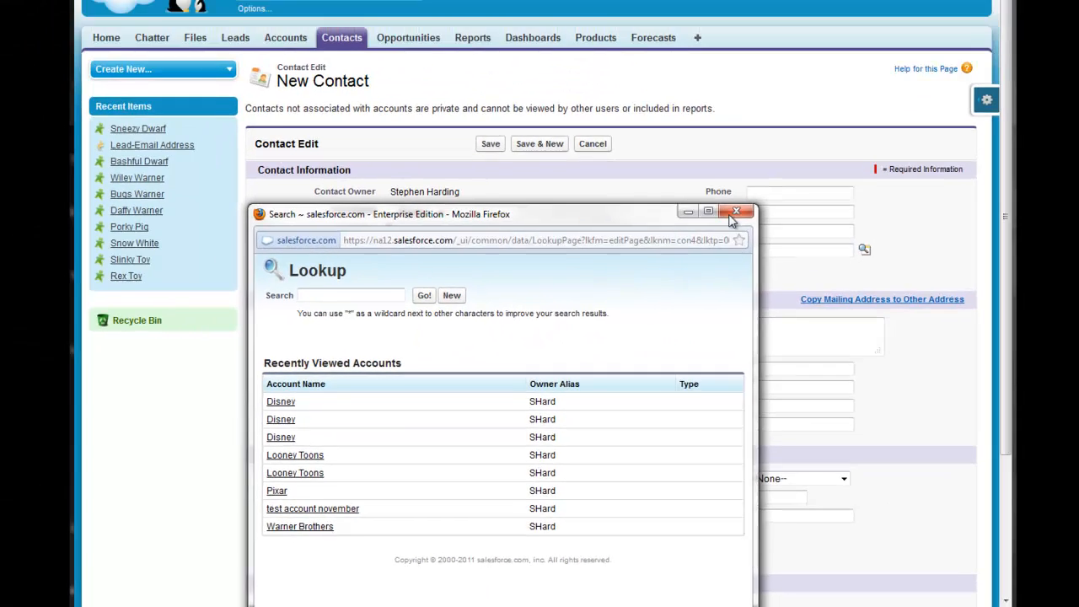
left_click(735, 213)
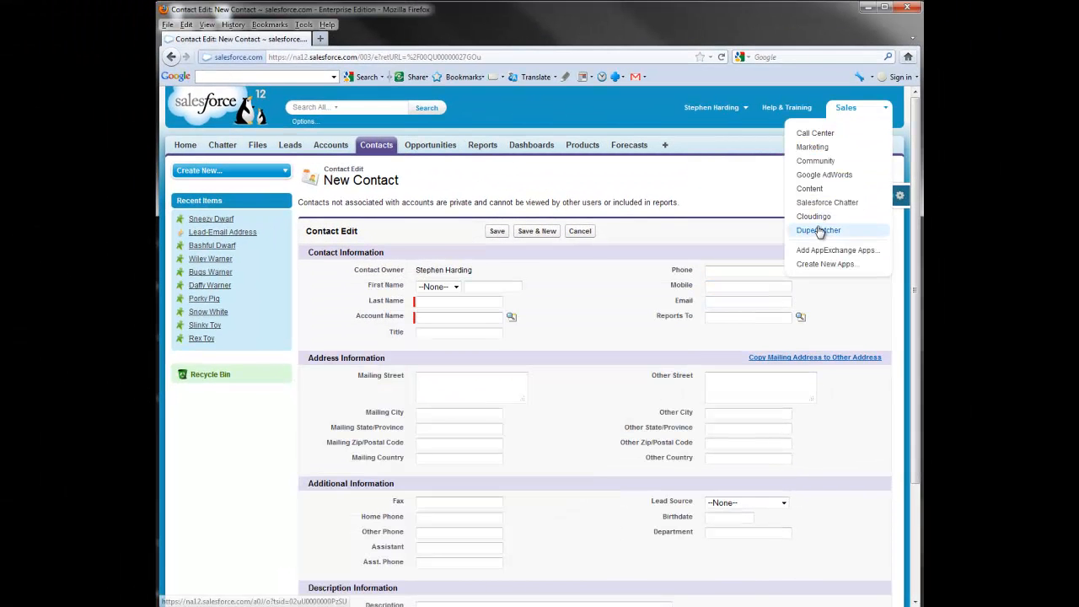
Step: In the DupeCatcher app, reach the Application Settings edit page via the Lead-Email Address filter
left_click(817, 229)
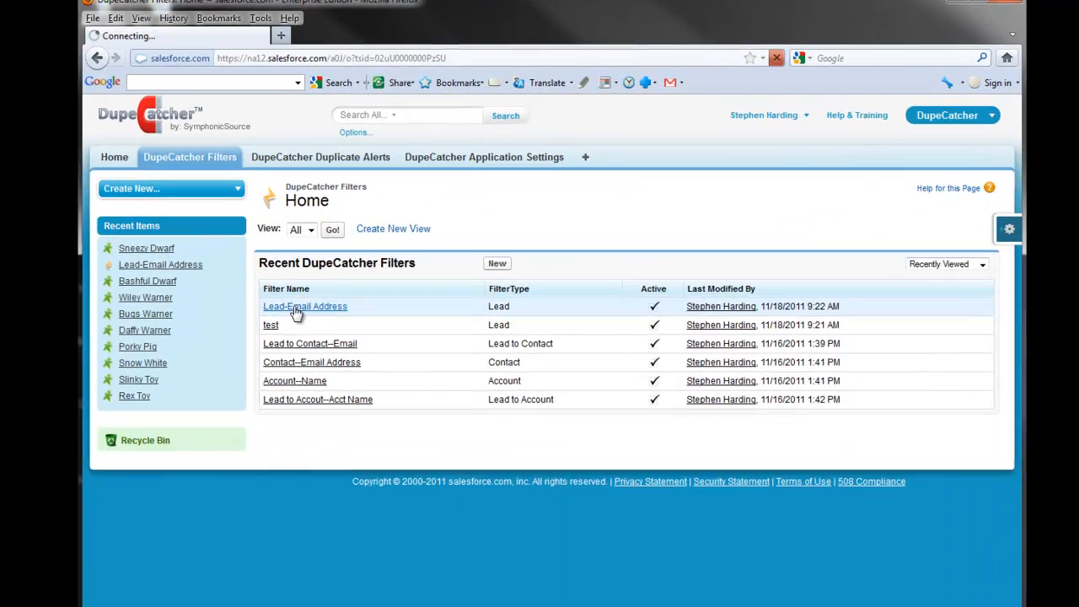
left_click(303, 307)
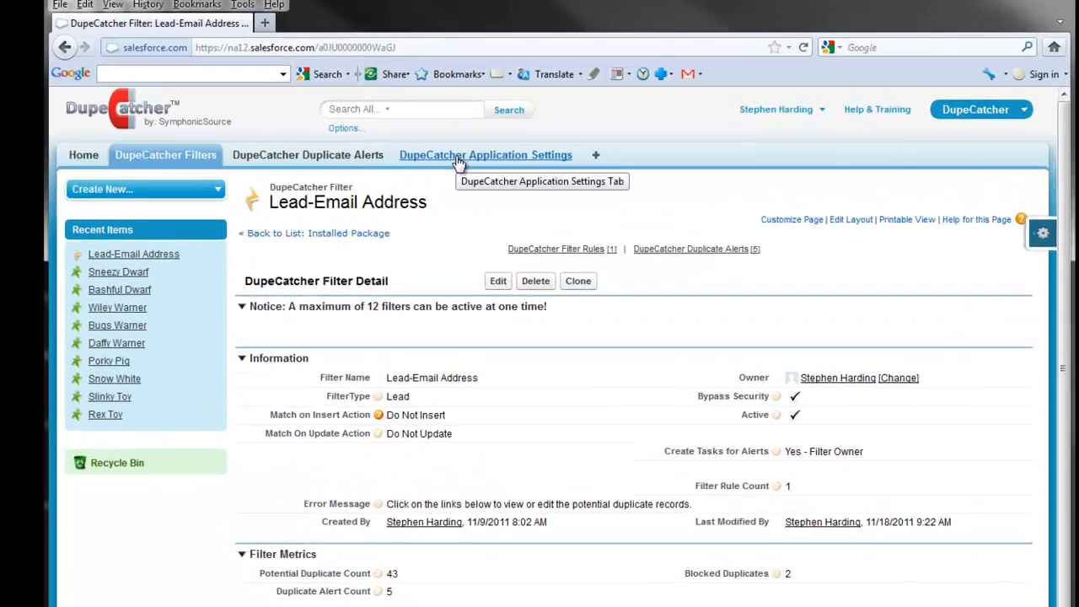
left_click(486, 155)
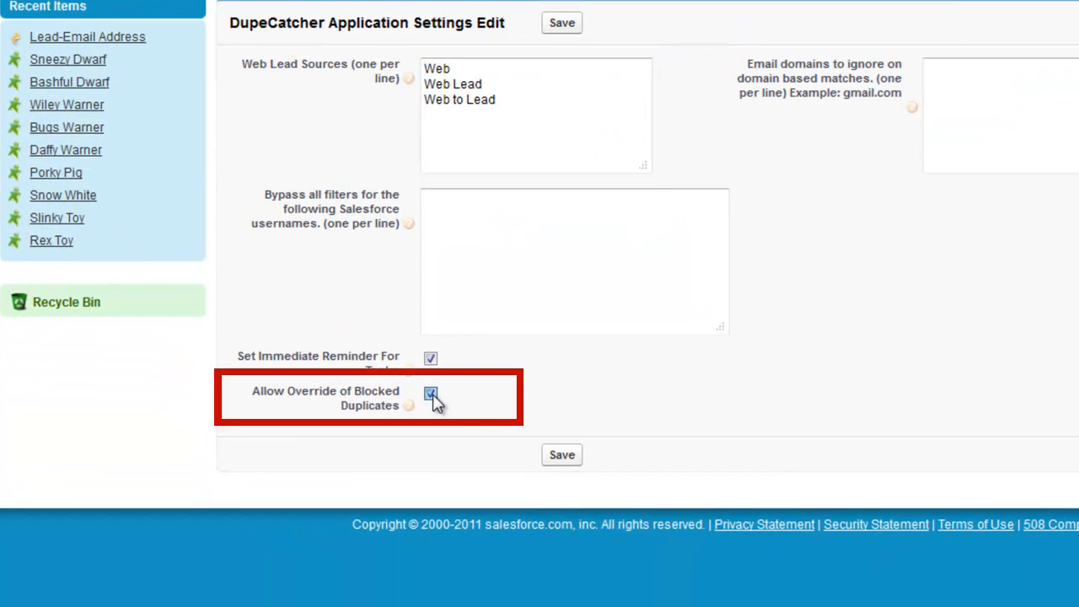
Step: Enable Allow Override of Blocked Duplicates and save the application settings
left_click(432, 393)
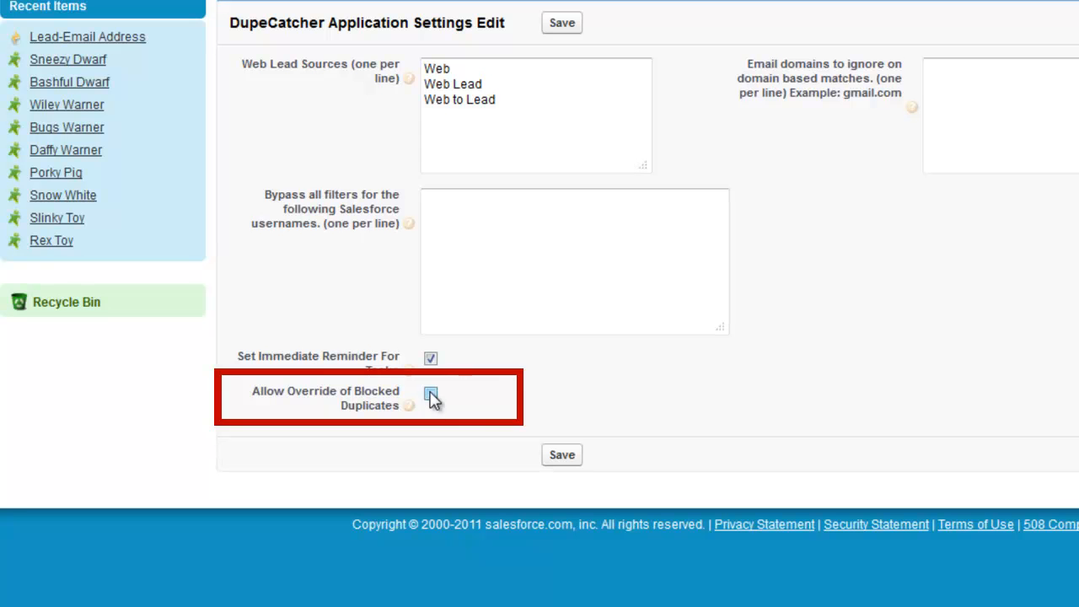
left_click(431, 393)
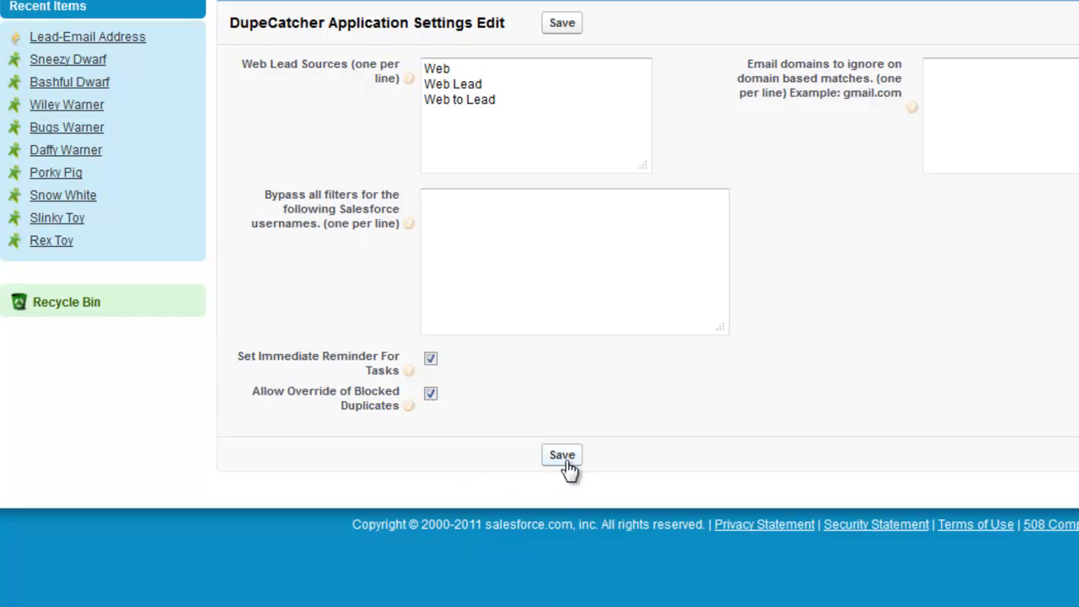
left_click(561, 455)
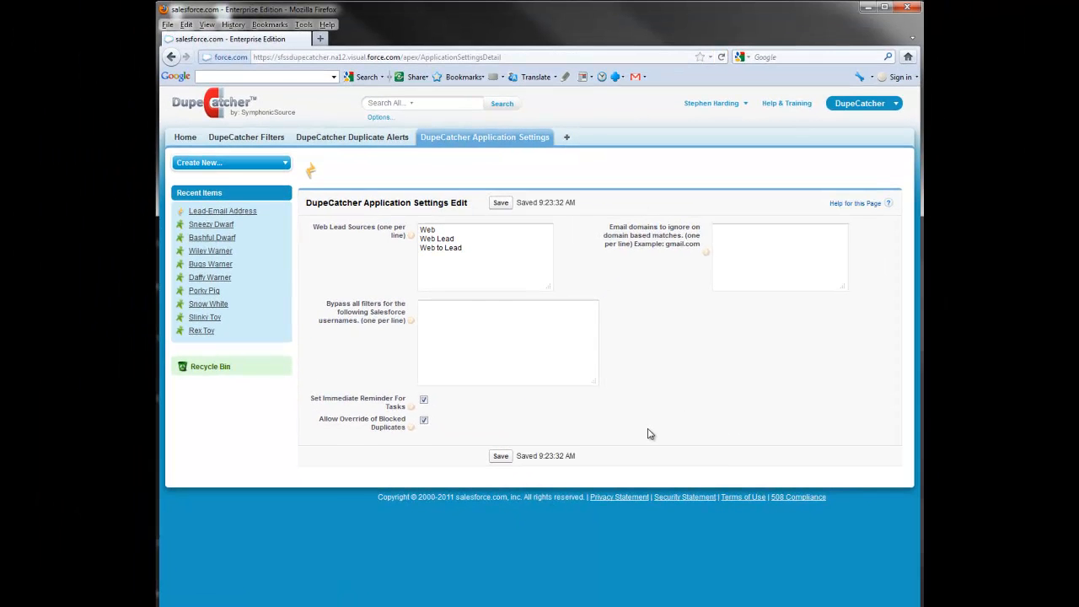
mouse_move(649, 434)
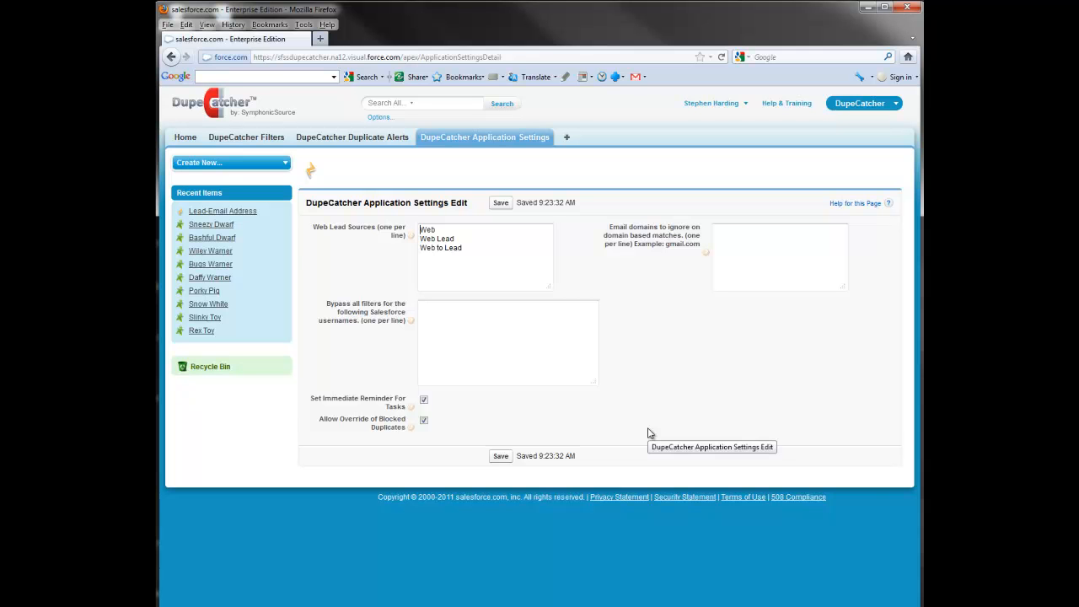
mouse_move(674, 184)
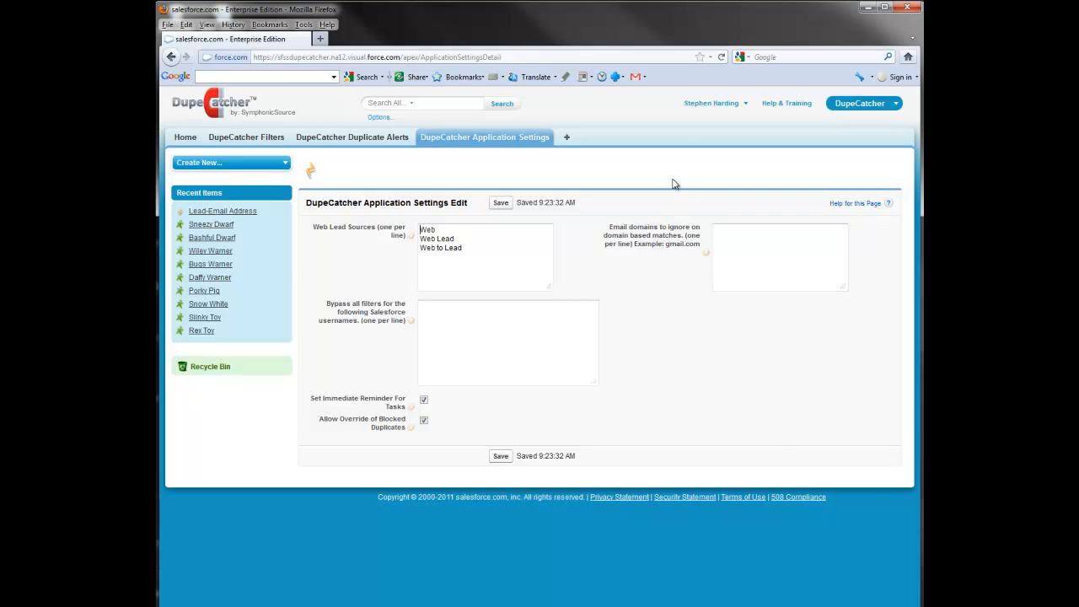
Step: Go to Setup > App Setup > Develop > Apex Classes
left_click(712, 103)
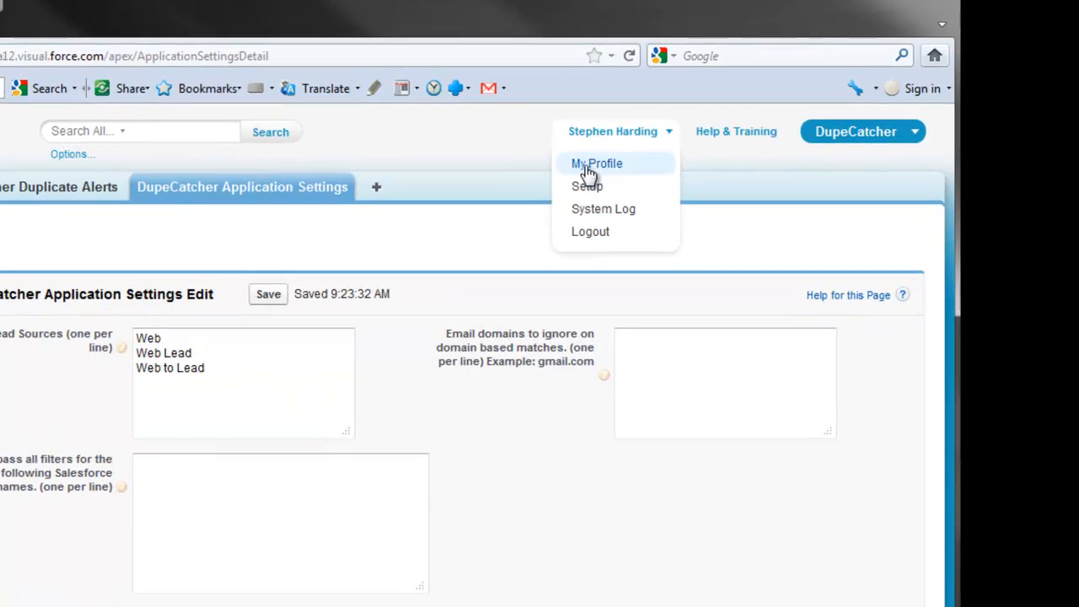
left_click(587, 186)
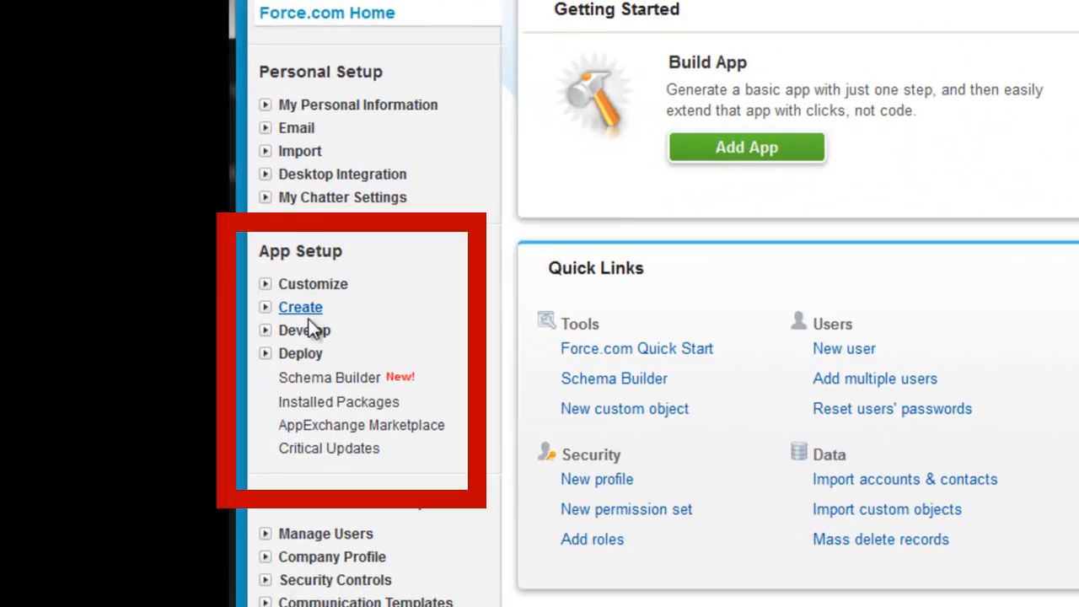
left_click(304, 329)
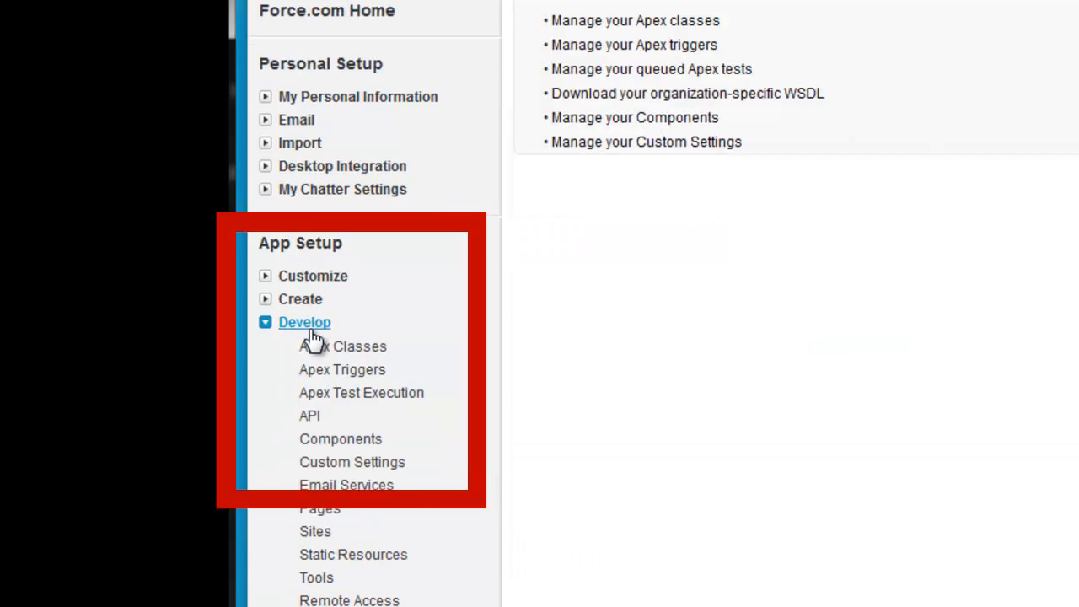
mouse_move(394, 369)
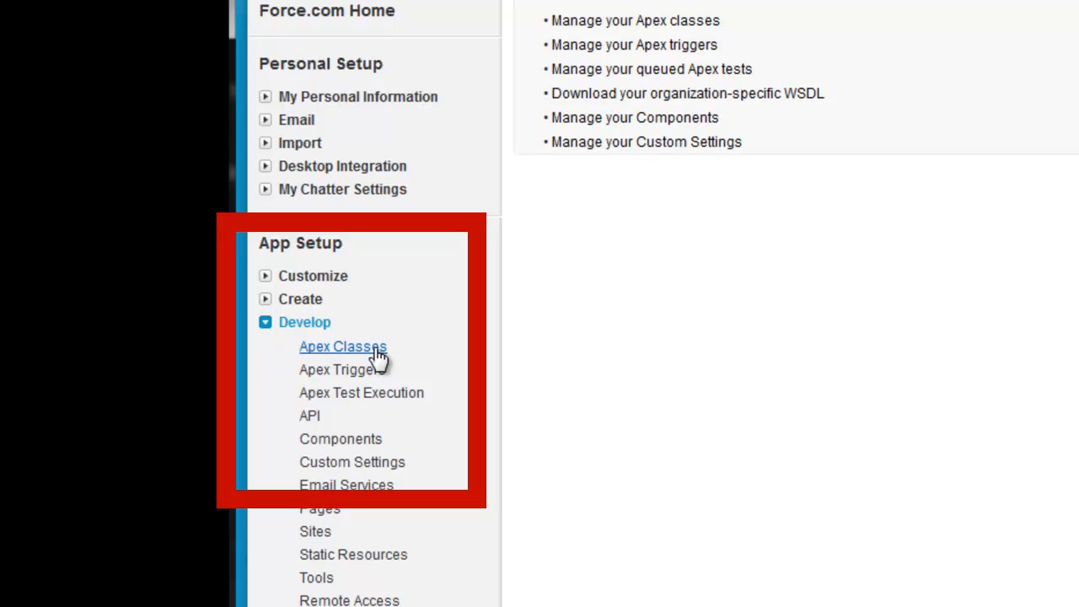
left_click(342, 347)
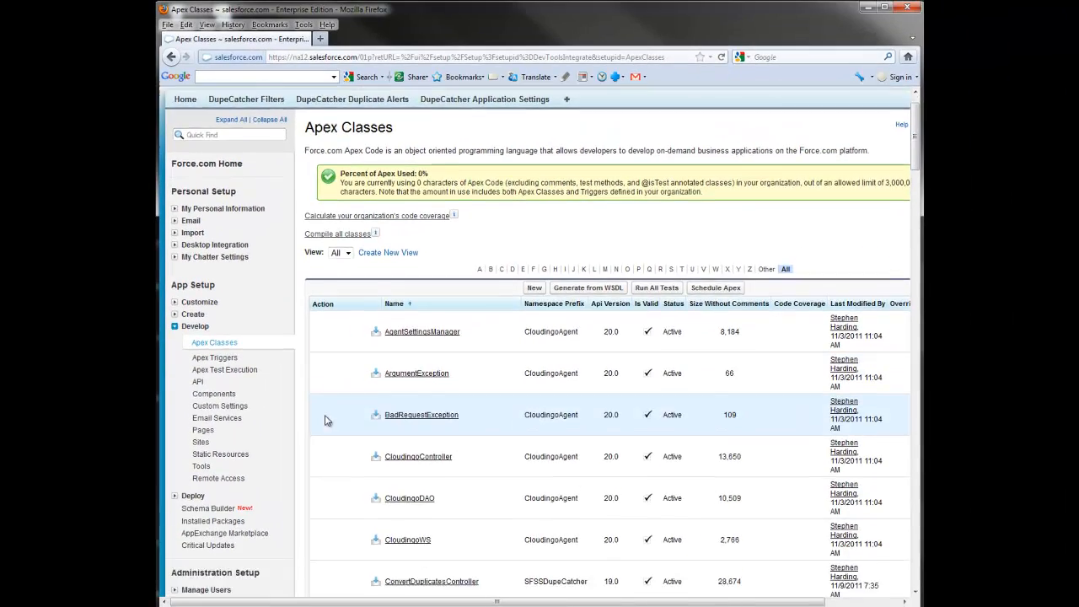
Step: Scroll the Apex Classes list down to the OverrideTriggersForEditPage class
scroll("down", 3)
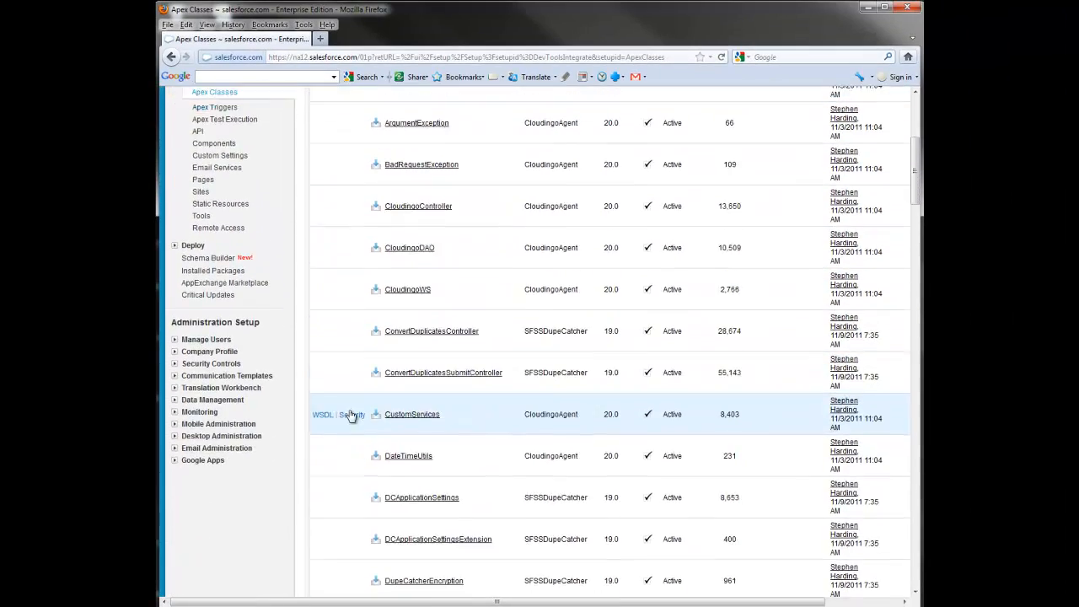
scroll("down", 3)
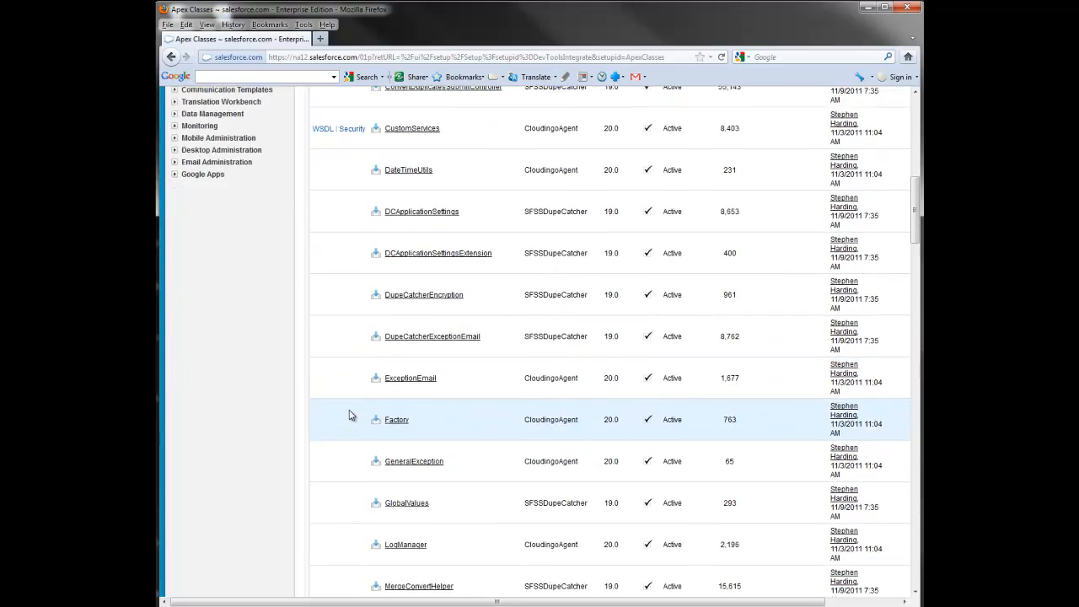
scroll("down", 3)
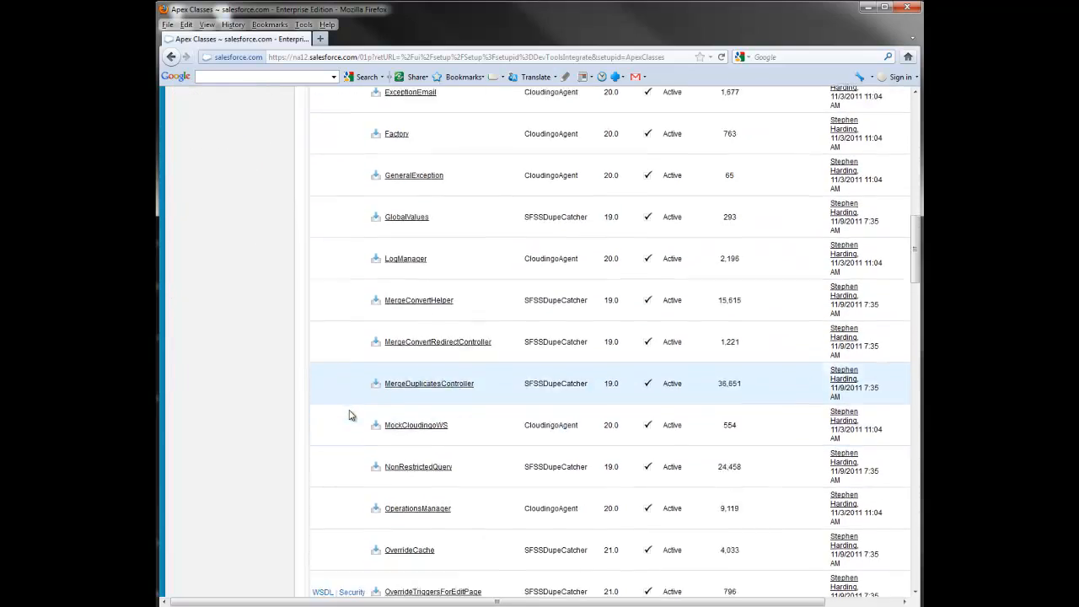
scroll("down", 3)
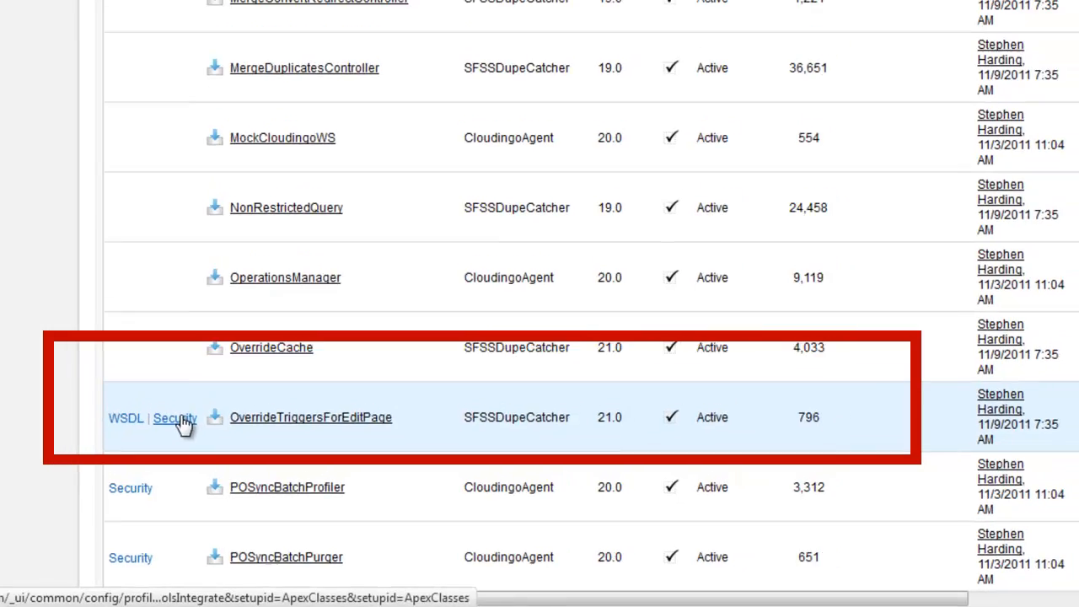
Step: Enable Marketing User, Marketing User 2, Marketing User 4 and Standard User for OverrideTriggersForEditPage and save
left_click(176, 418)
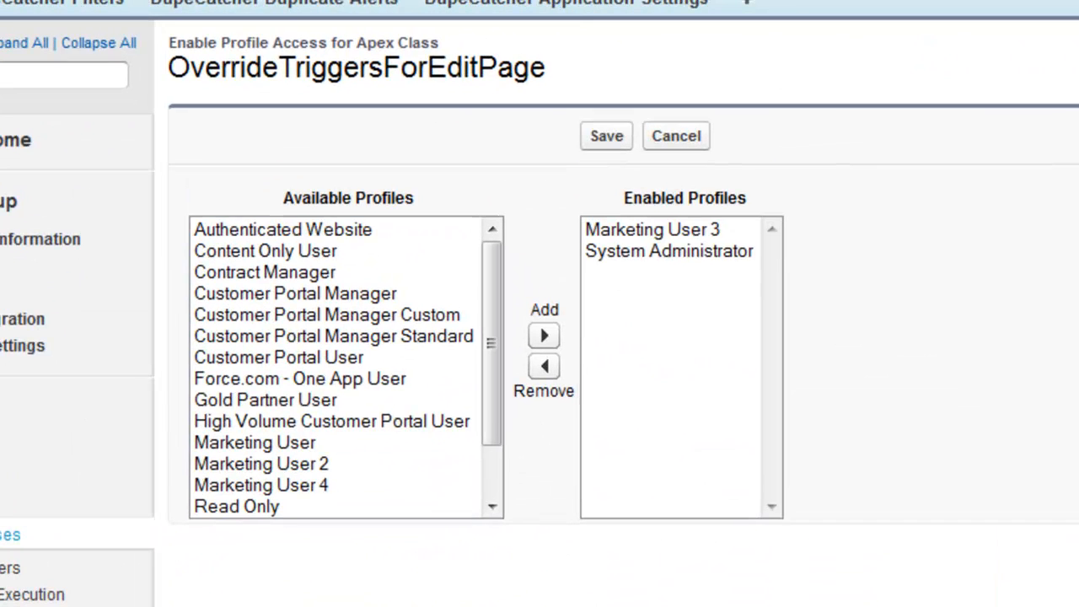
mouse_move(283, 454)
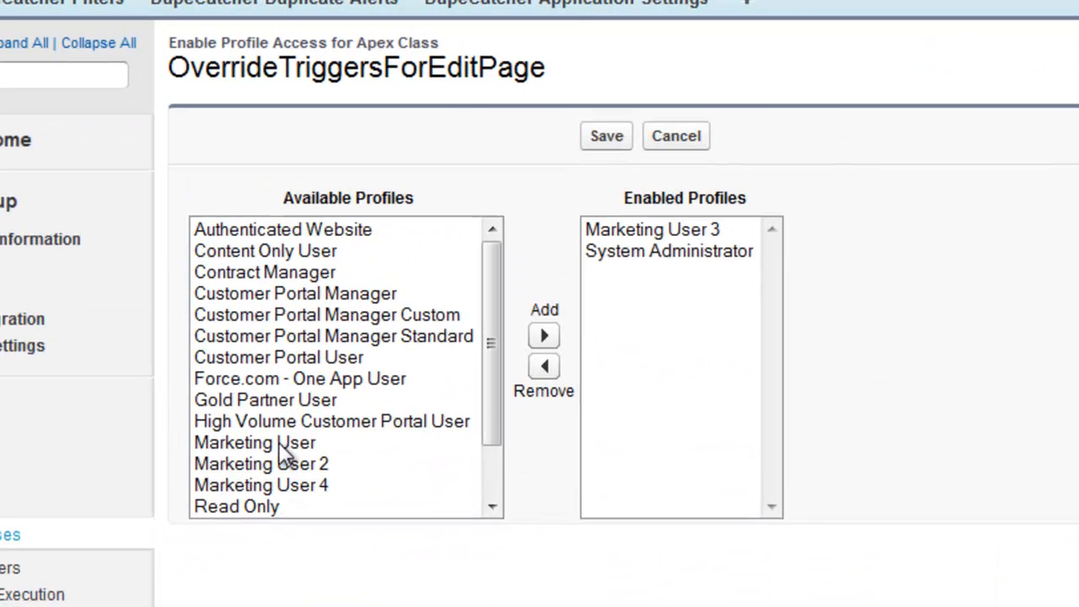
left_click(543, 336)
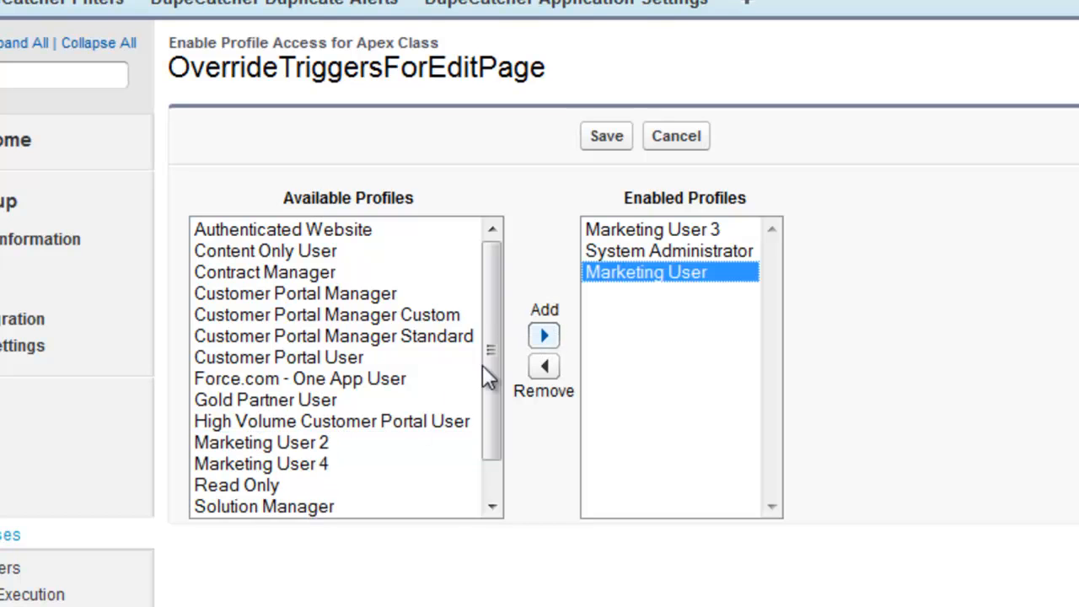
left_click(259, 442)
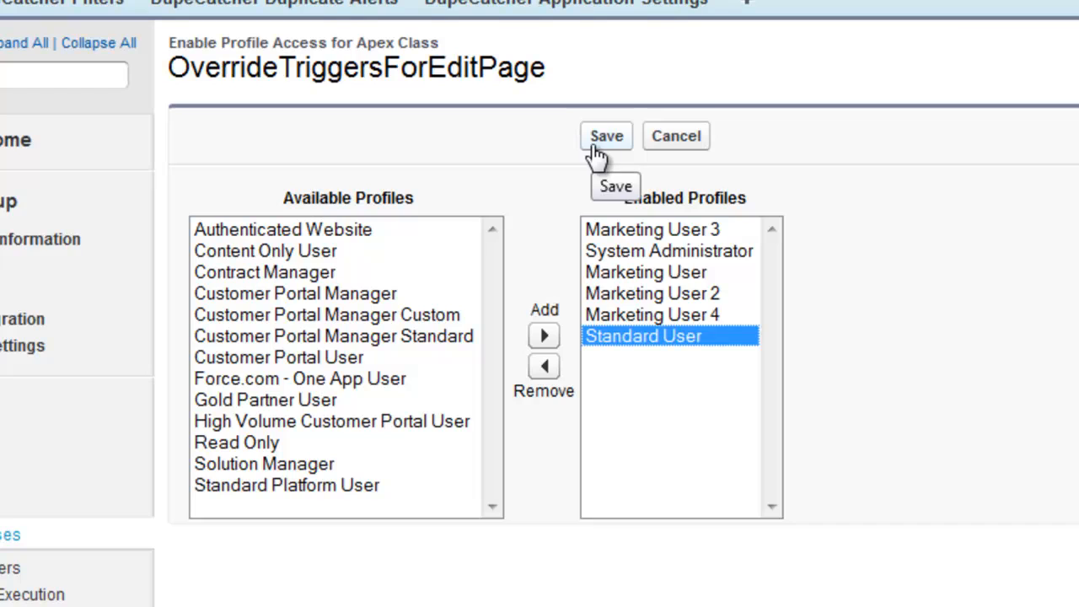
left_click(607, 135)
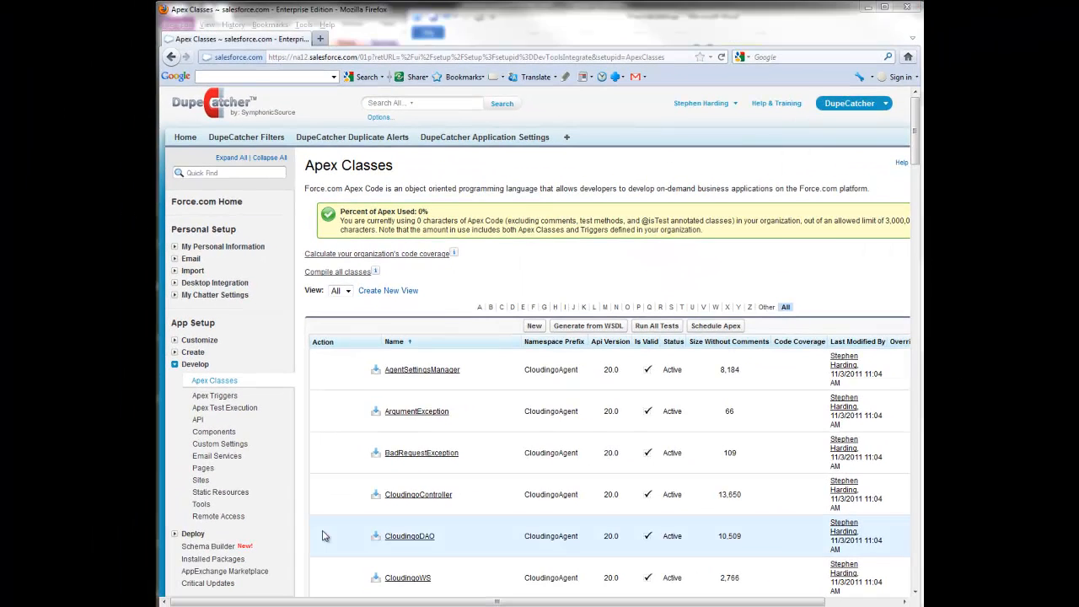
mouse_move(300, 505)
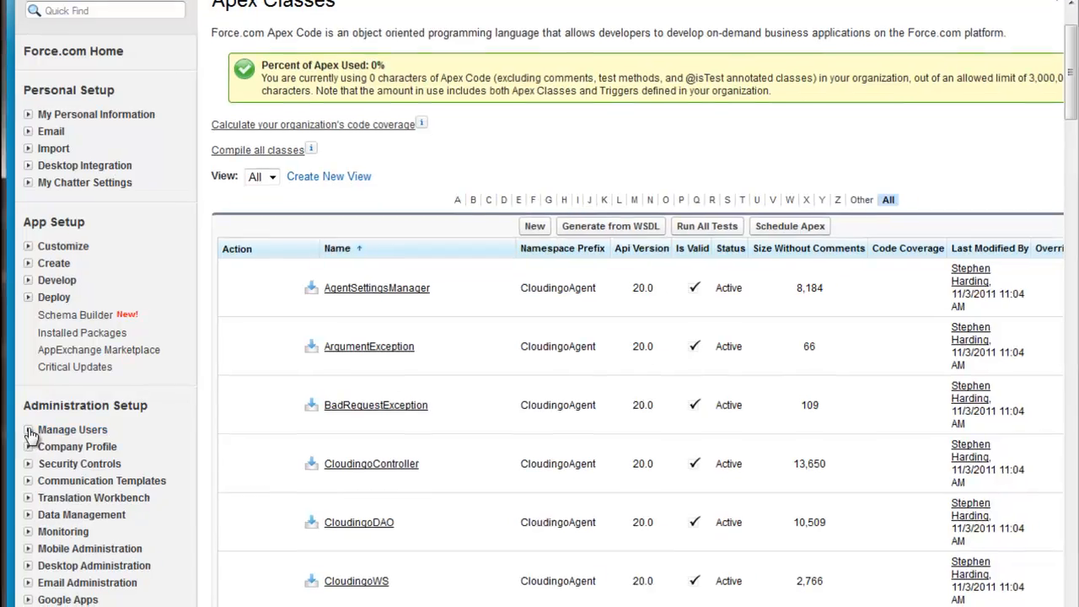
Step: Open the Marketing User 2 profile from Manage Users > Profiles
left_click(27, 429)
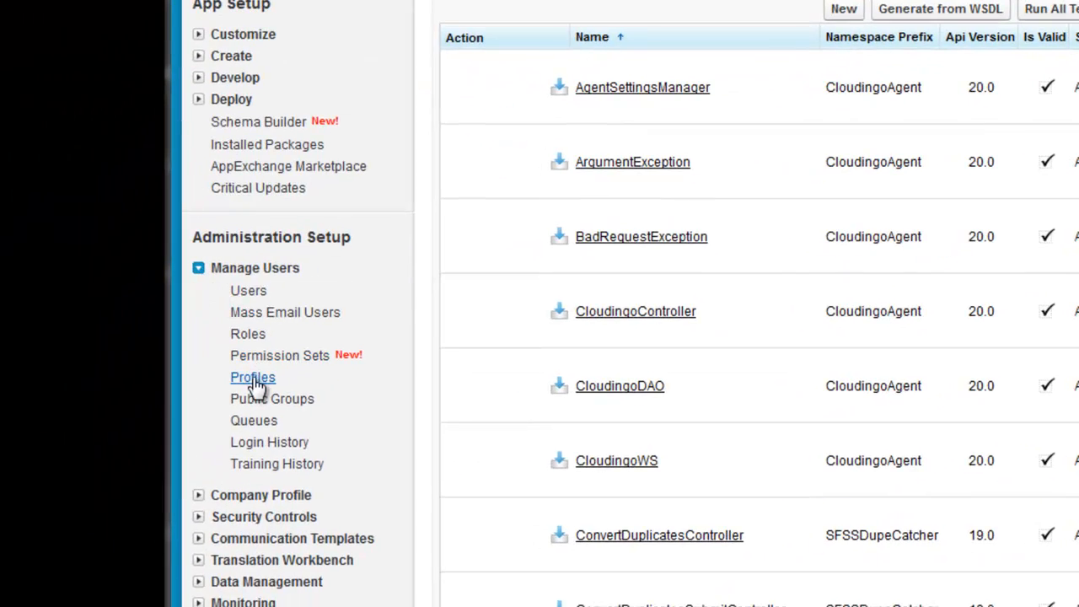
left_click(253, 378)
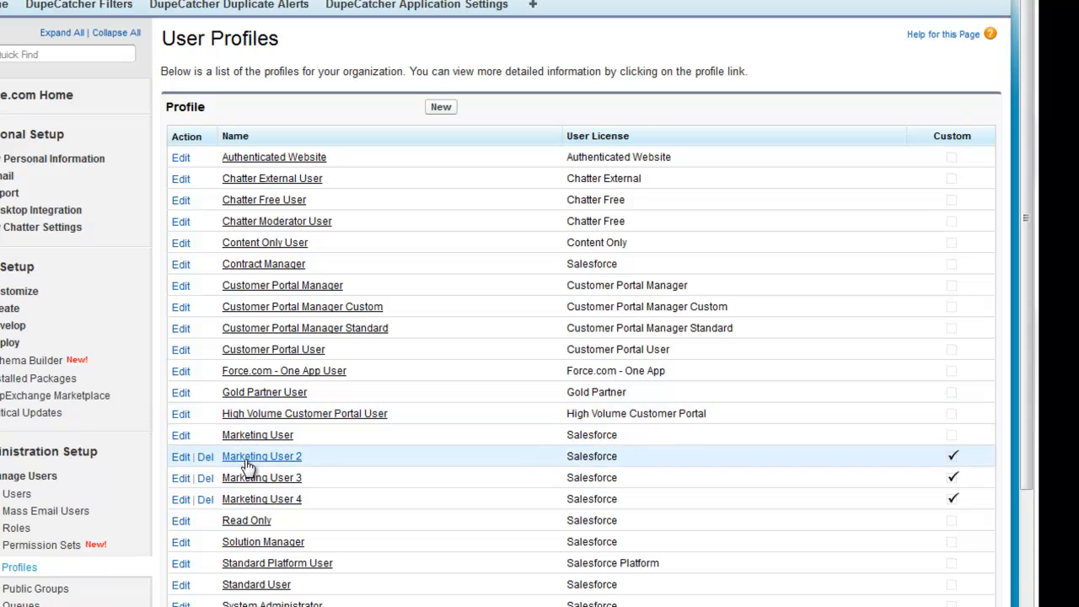
left_click(261, 455)
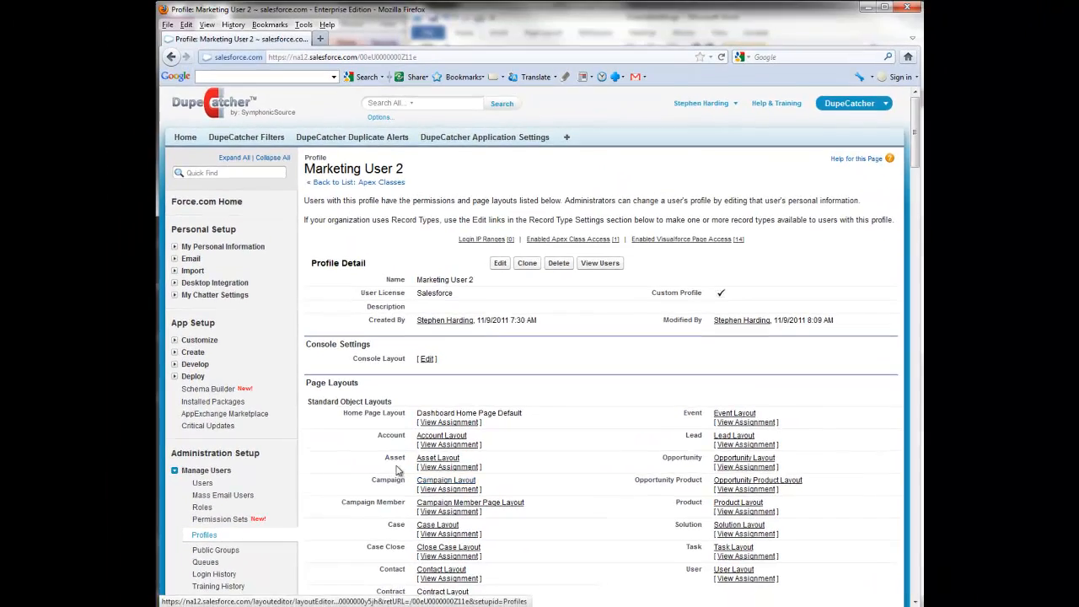
Step: Confirm API Enabled is checked under Administrative Permissions, then return to the Sales app
scroll("down", 3)
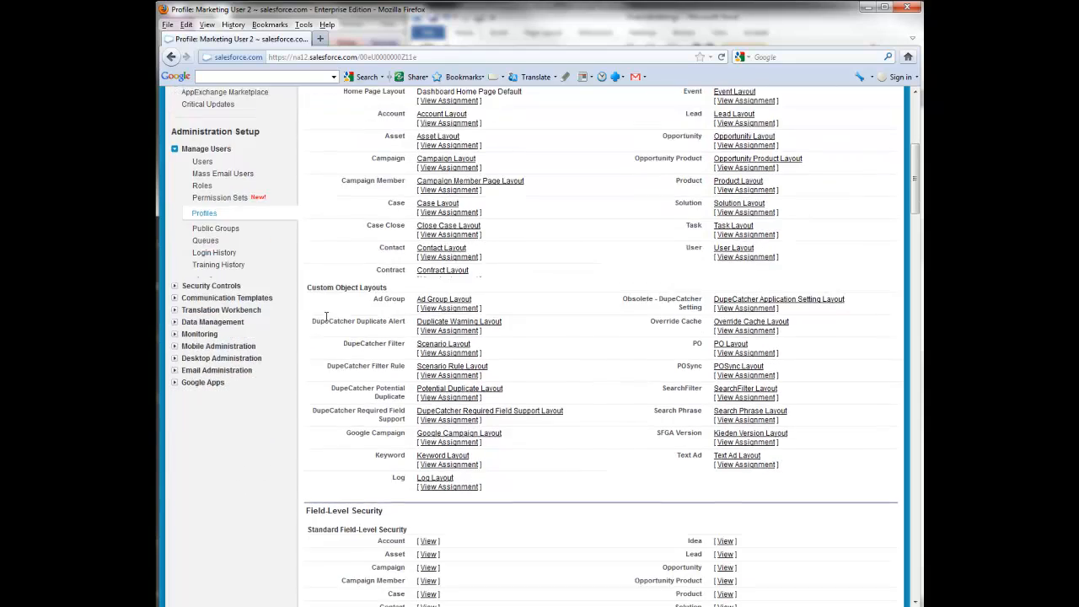
scroll("down", 3)
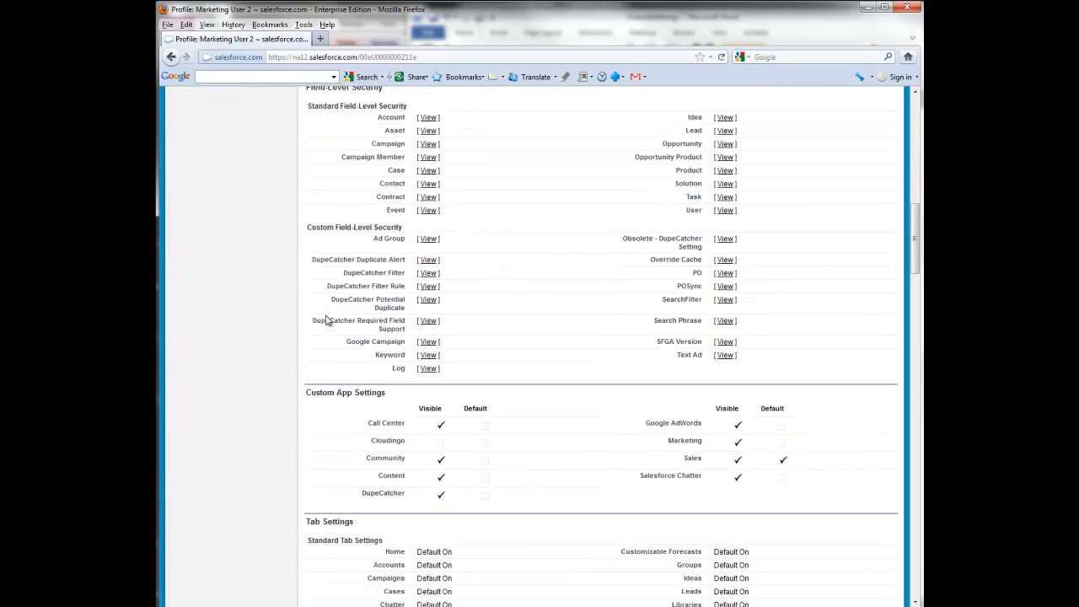
scroll("down", 3)
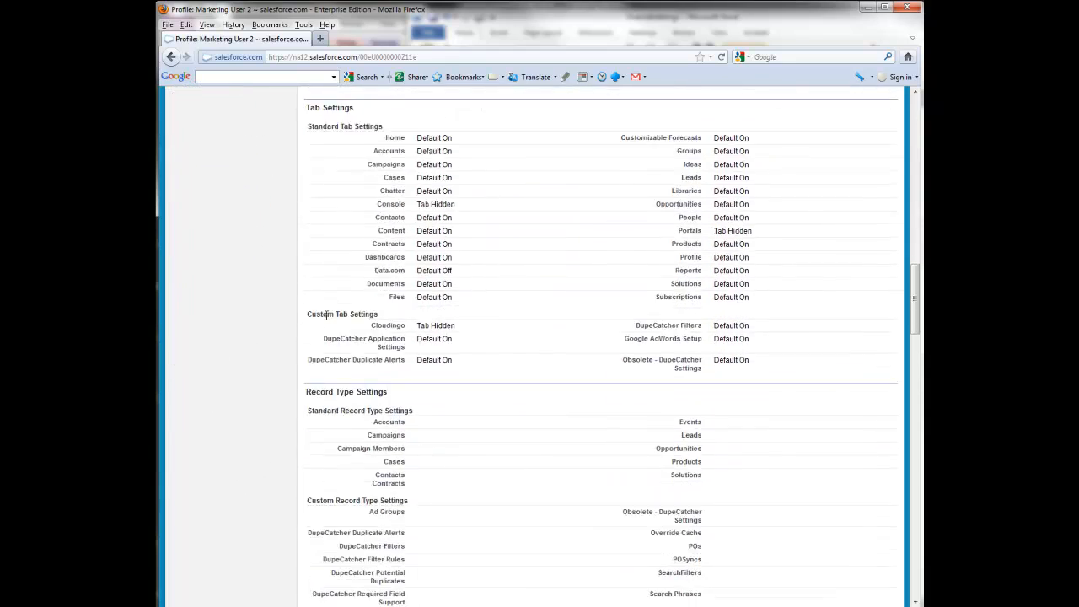
scroll("down", 3)
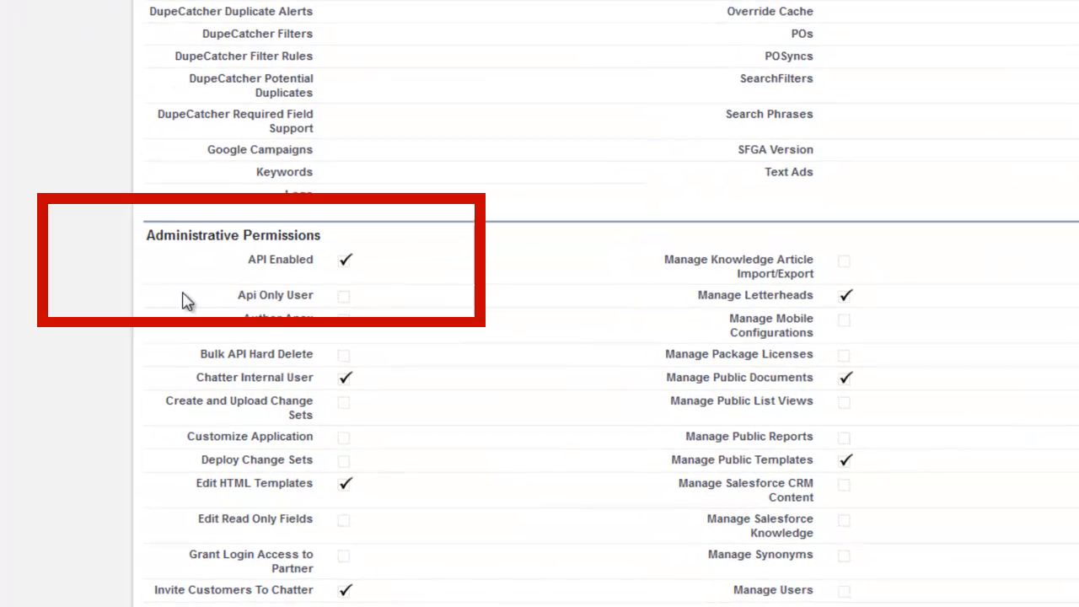
mouse_move(346, 261)
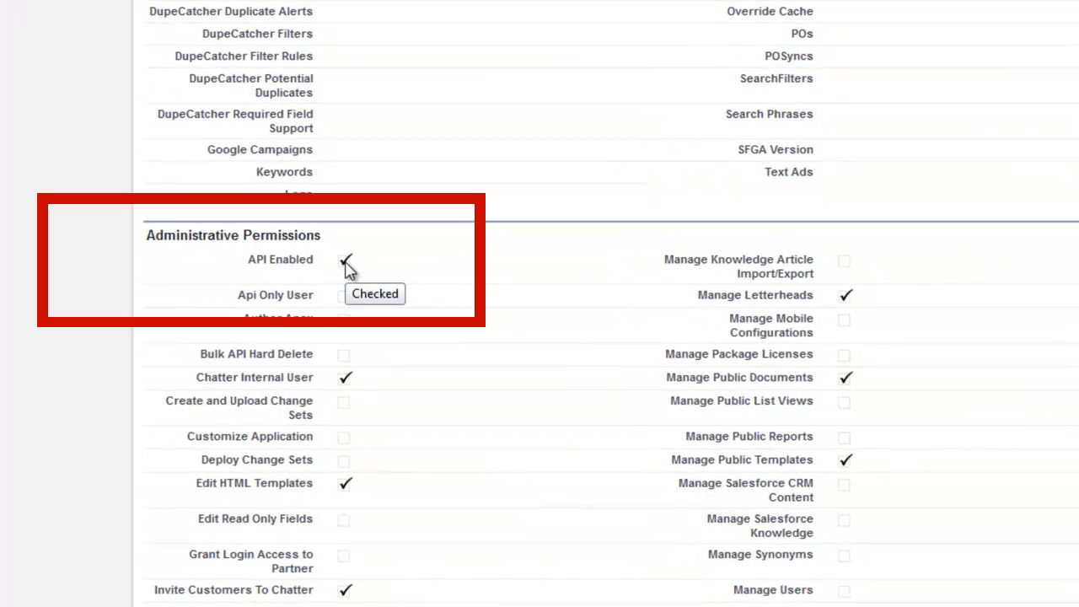
mouse_move(707, 226)
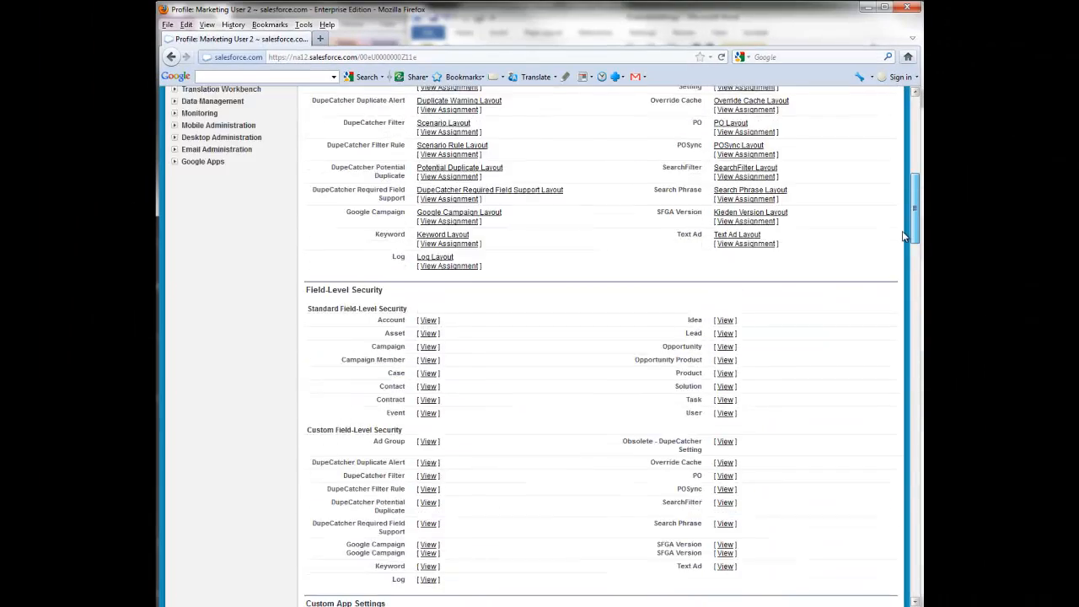
scroll("up", 3)
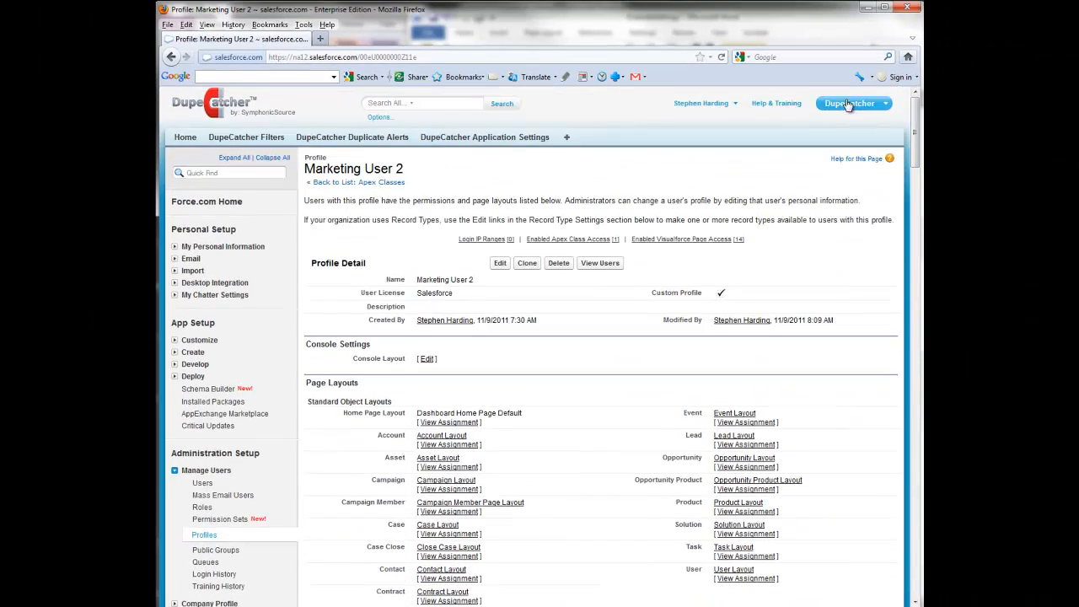
left_click(185, 137)
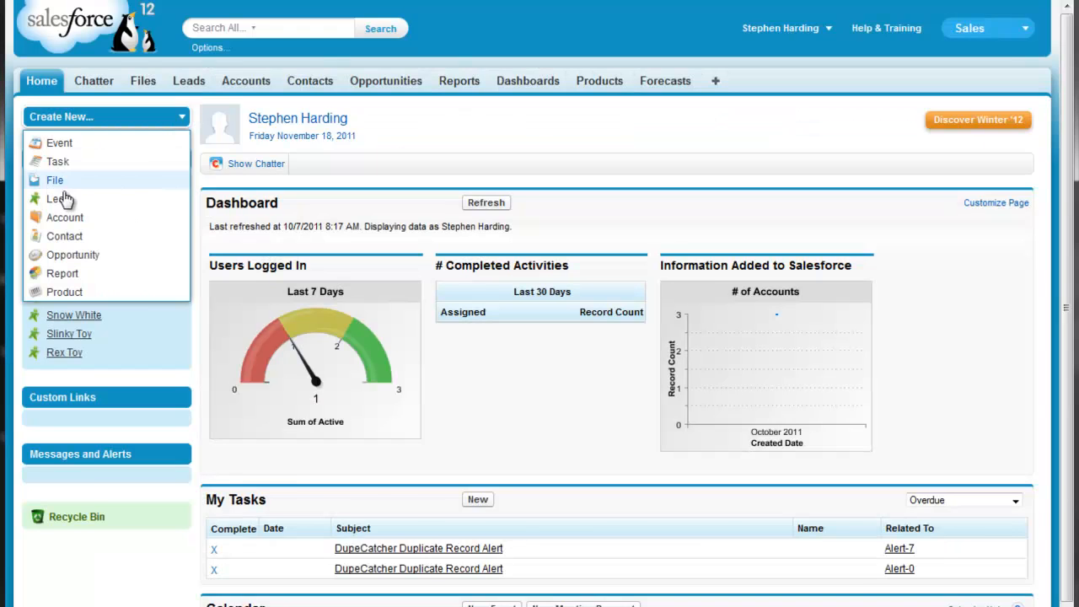